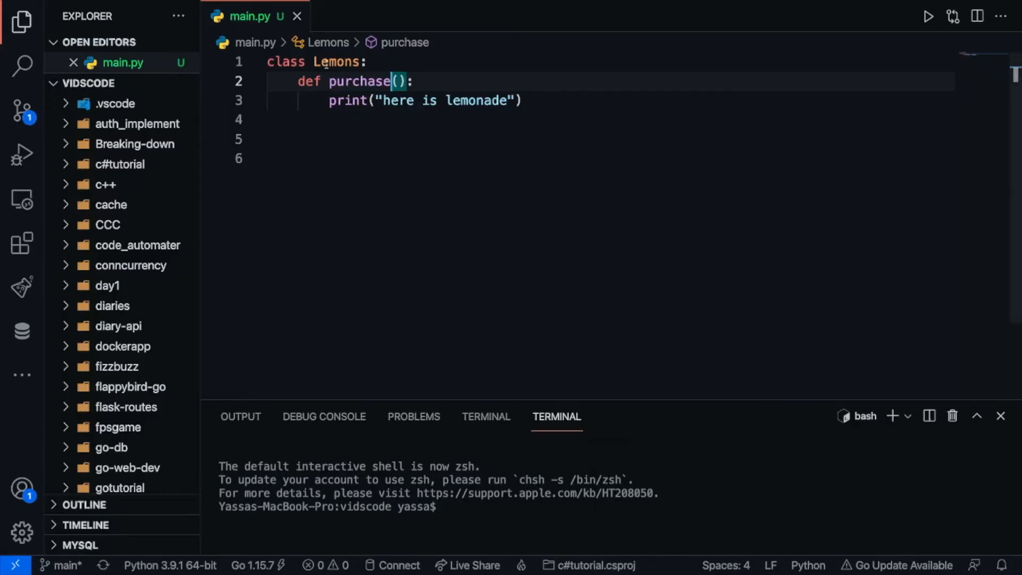
mouse_move(360, 81)
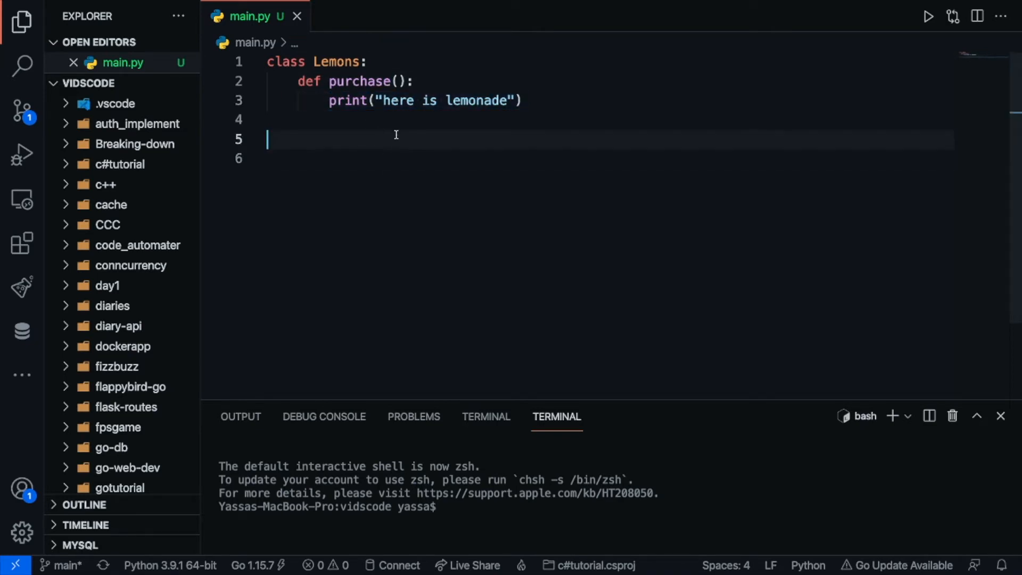
mouse_move(390, 147)
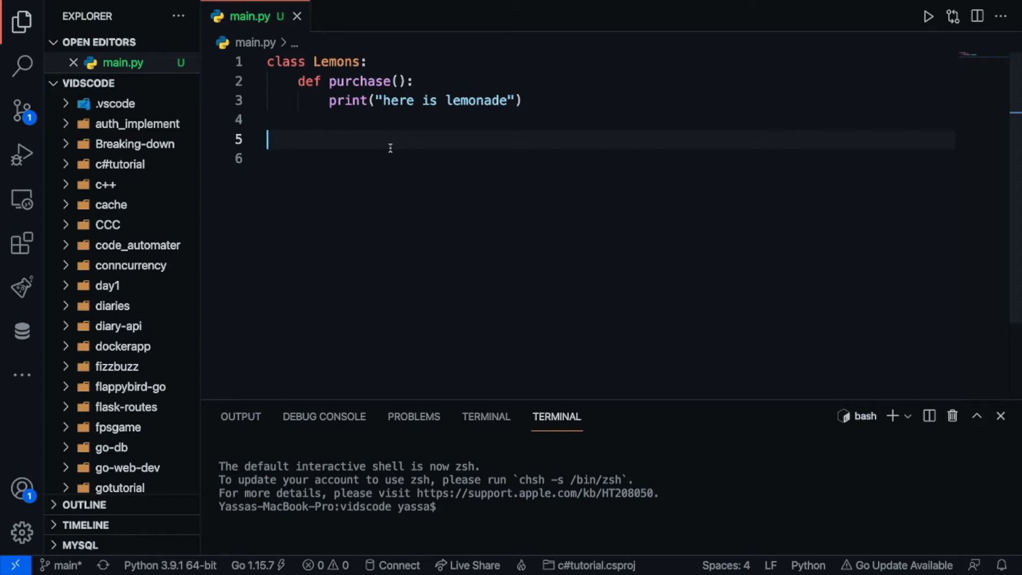
Call Lemons.purchase() on line 5 and run main.py to print "here is lemonade".
type("Lemons.")
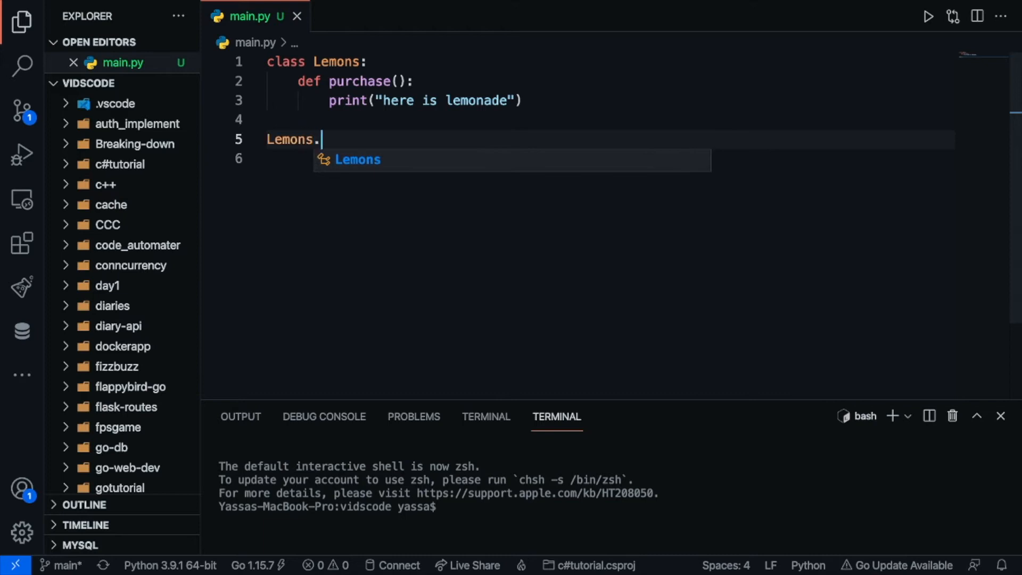
type("purchase()")
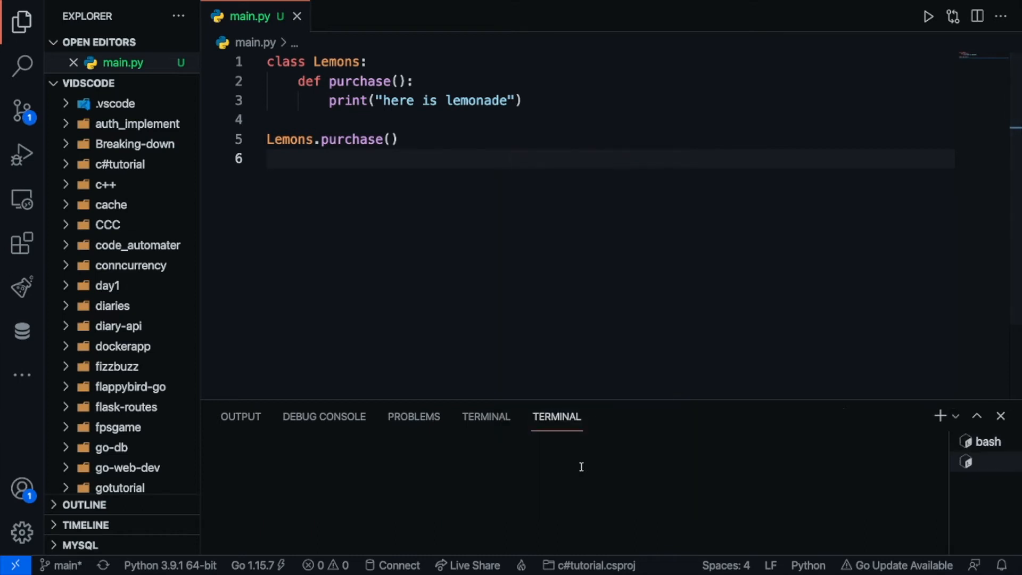
left_click(929, 16)
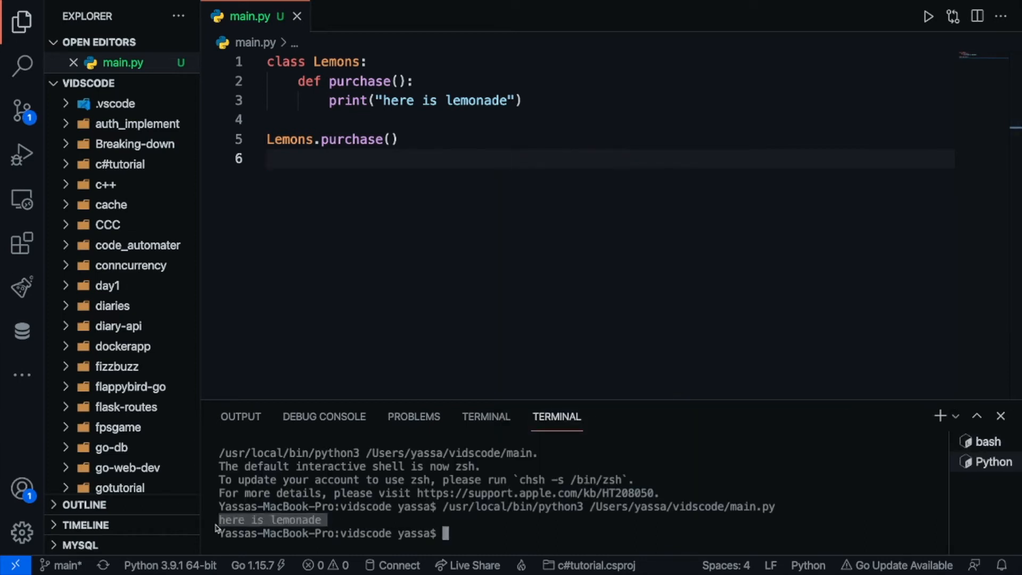
mouse_move(541, 399)
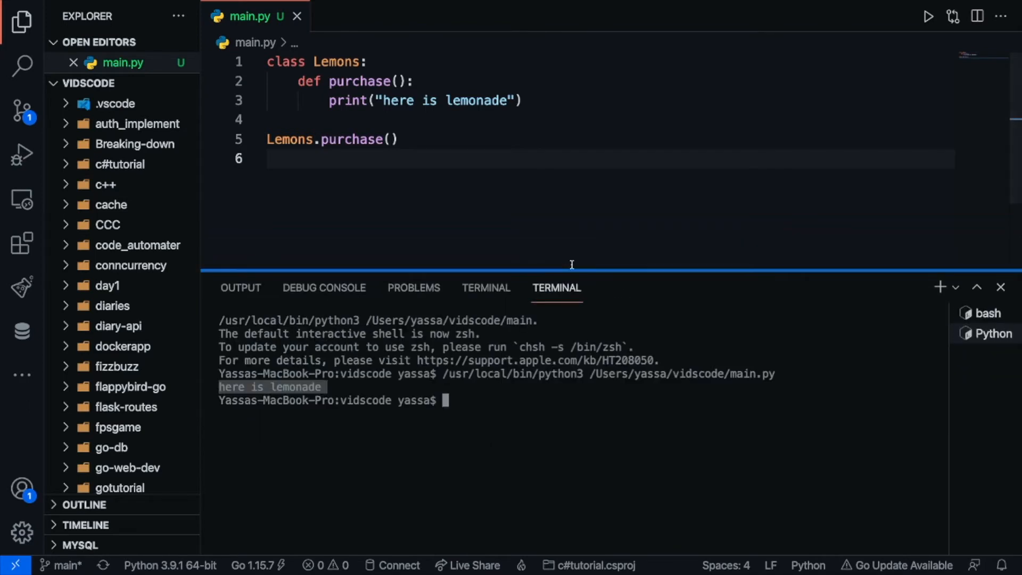
mouse_move(420, 385)
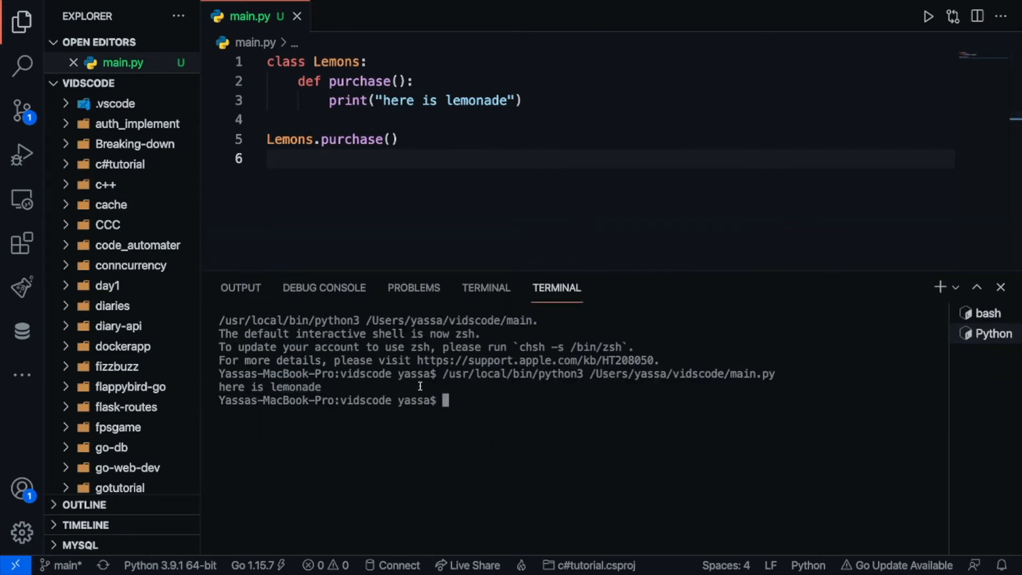
mouse_move(446, 243)
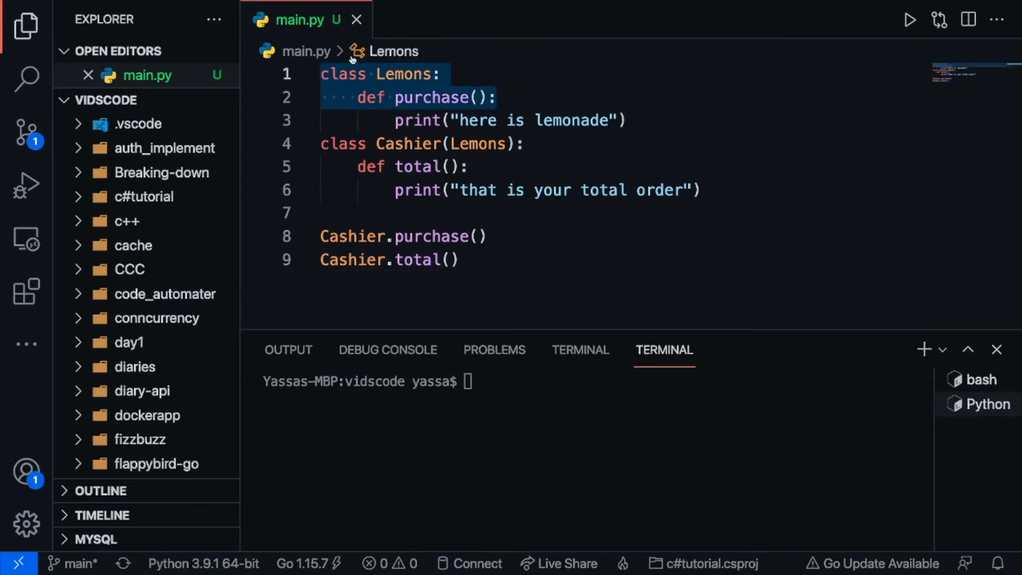
mouse_move(401, 52)
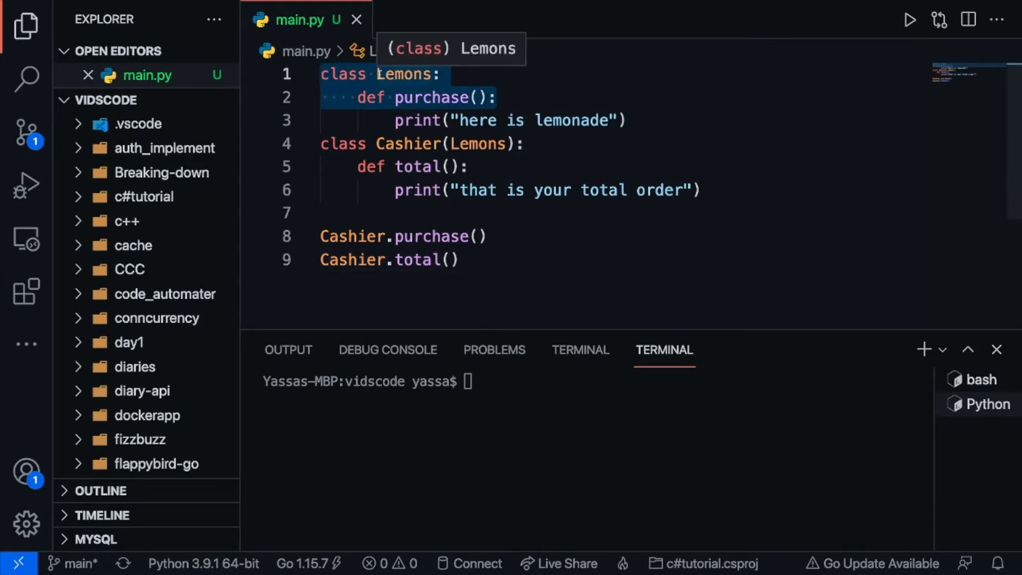
mouse_move(409, 144)
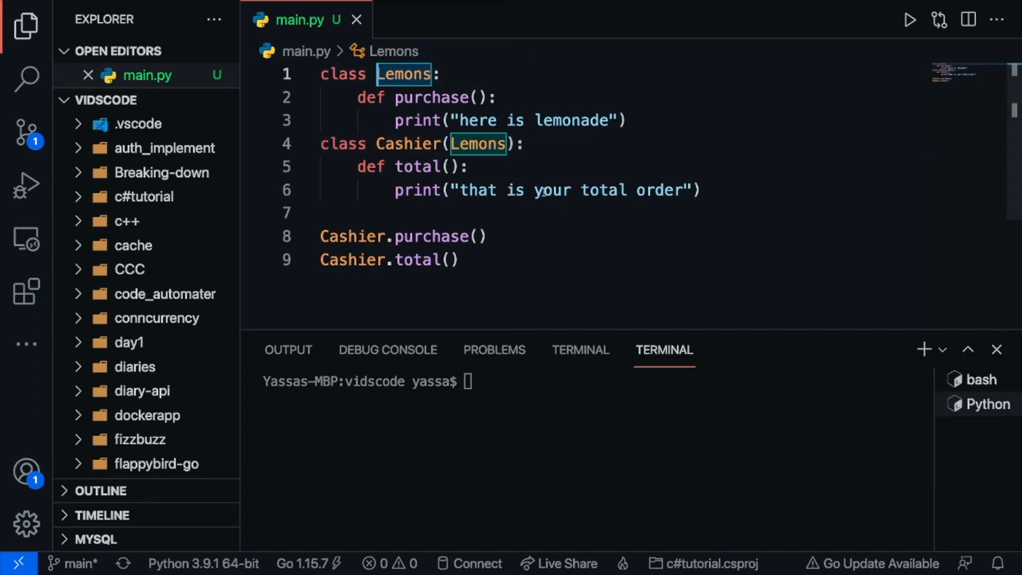
Review Cashier(Lemons) with its total method and run main.py printing both messages.
left_click(408, 144)
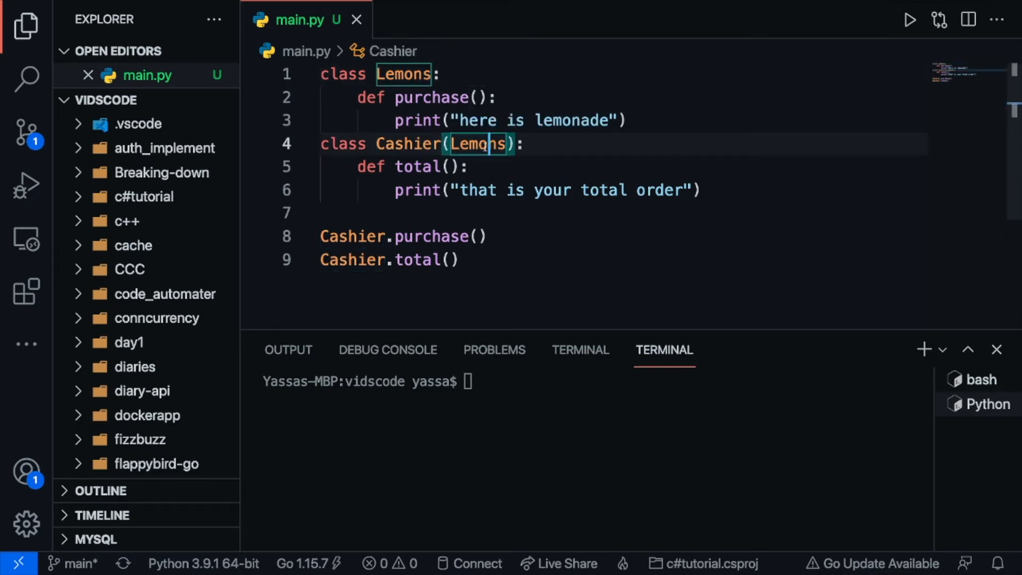
left_click(352, 236)
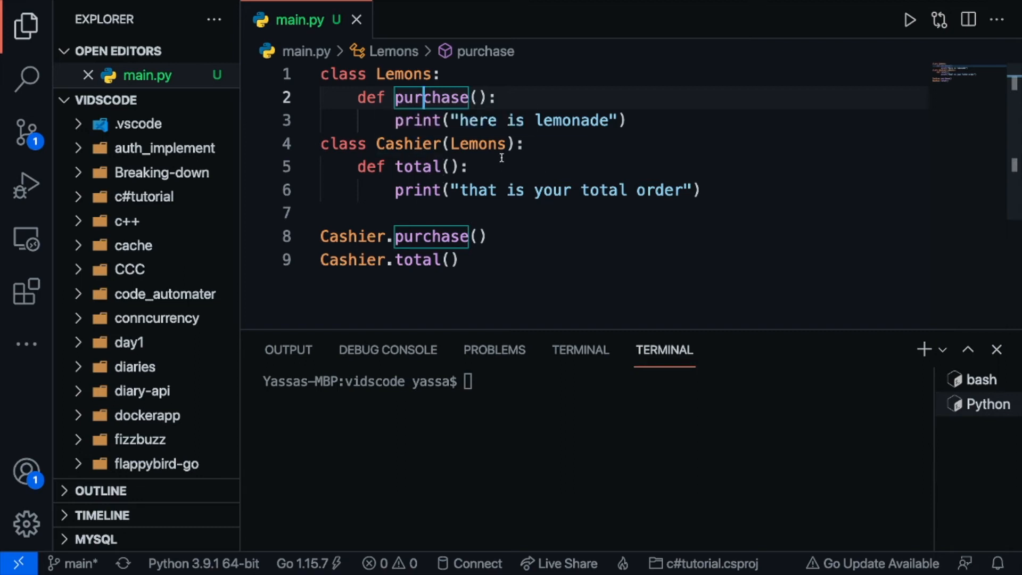
left_click(358, 260)
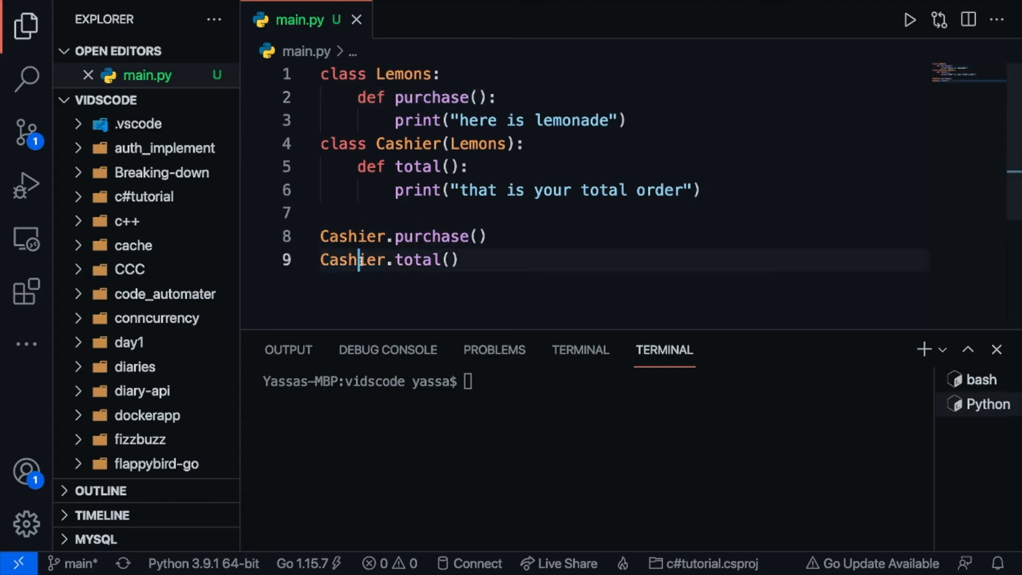
double_click(416, 260)
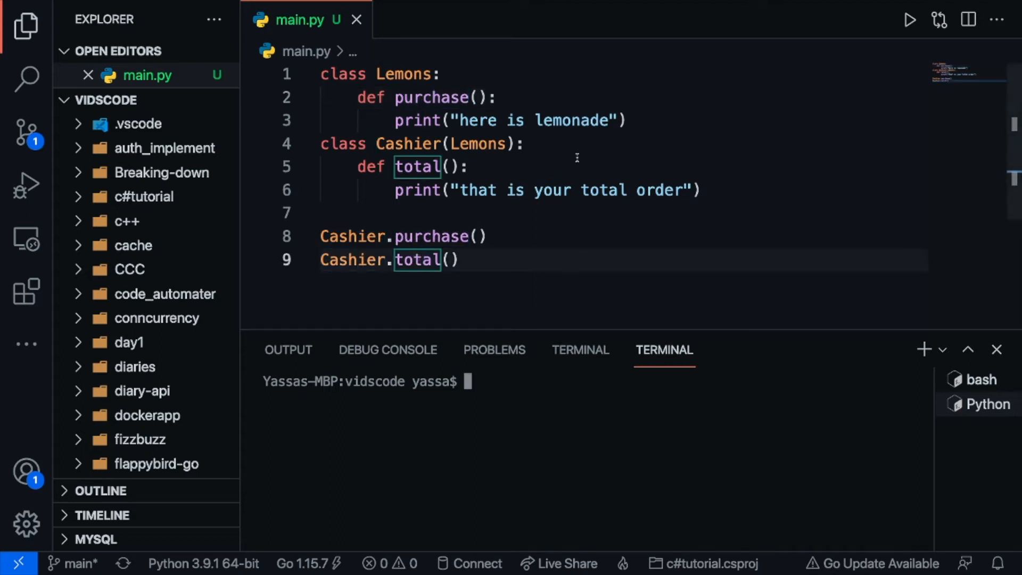
left_click(910, 19)
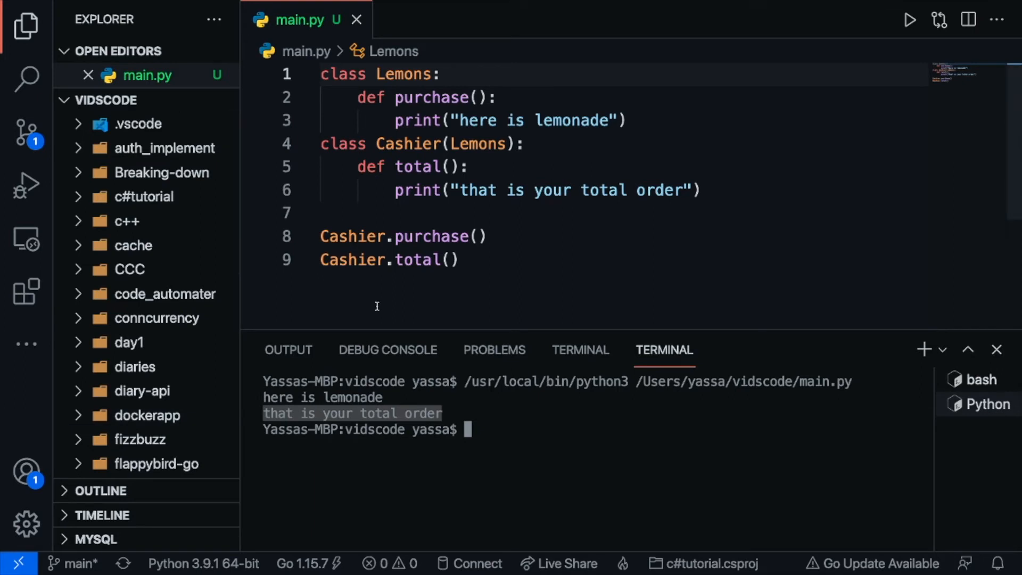
mouse_move(377, 307)
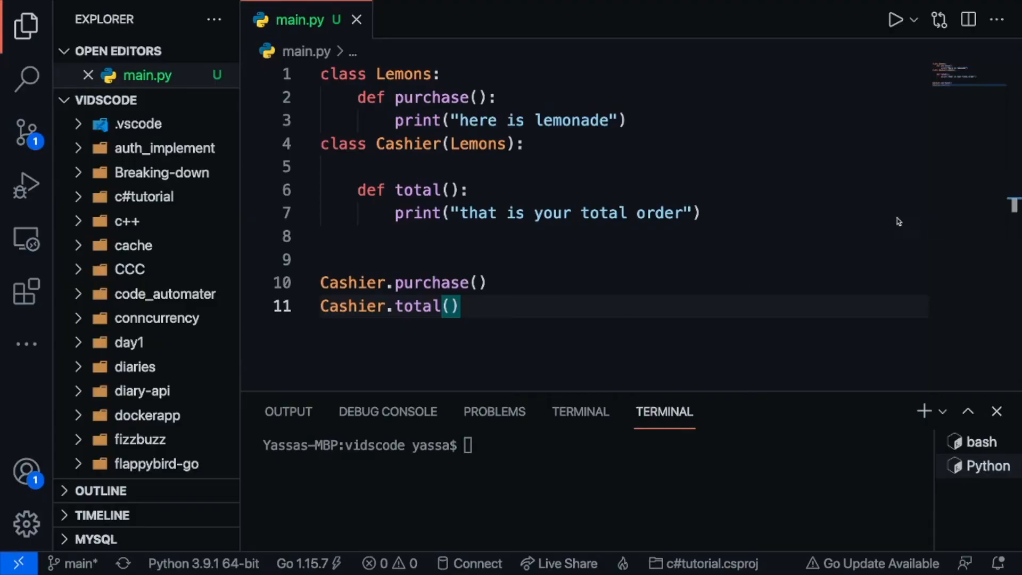
mouse_move(404, 73)
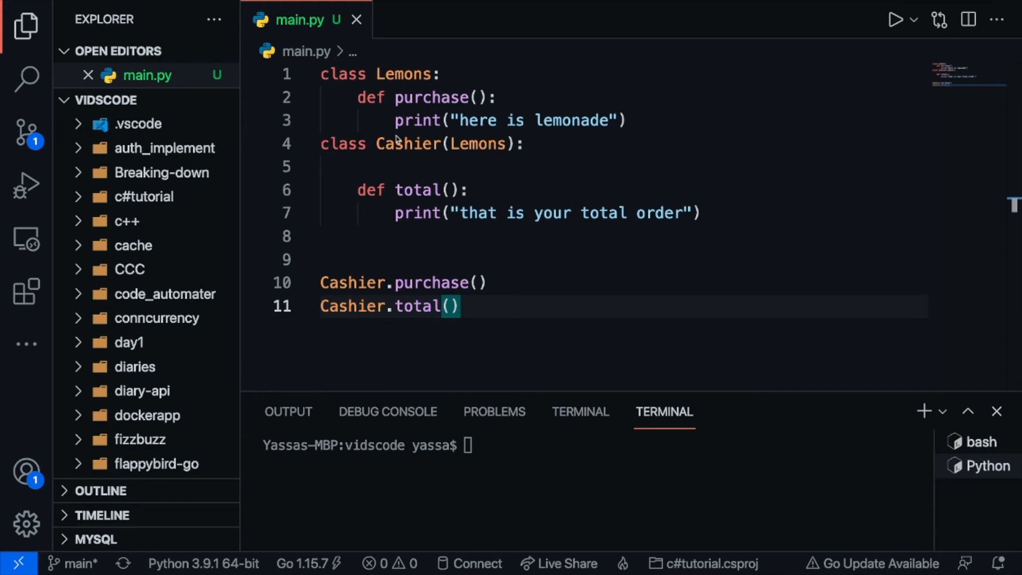
Add a cost method to Lemons that prints "the cost is 15$".
left_click(442, 74)
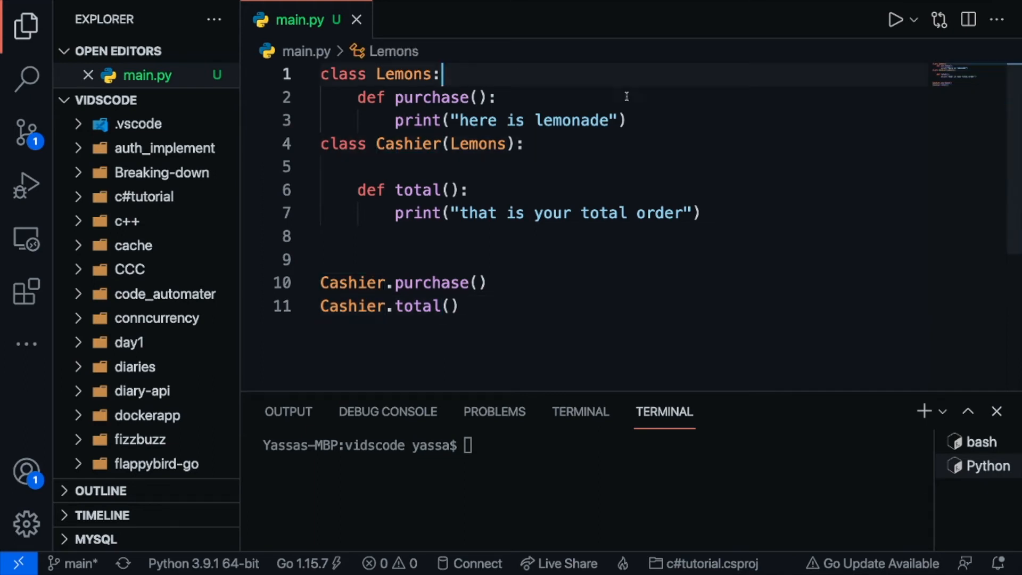
key("Enter")
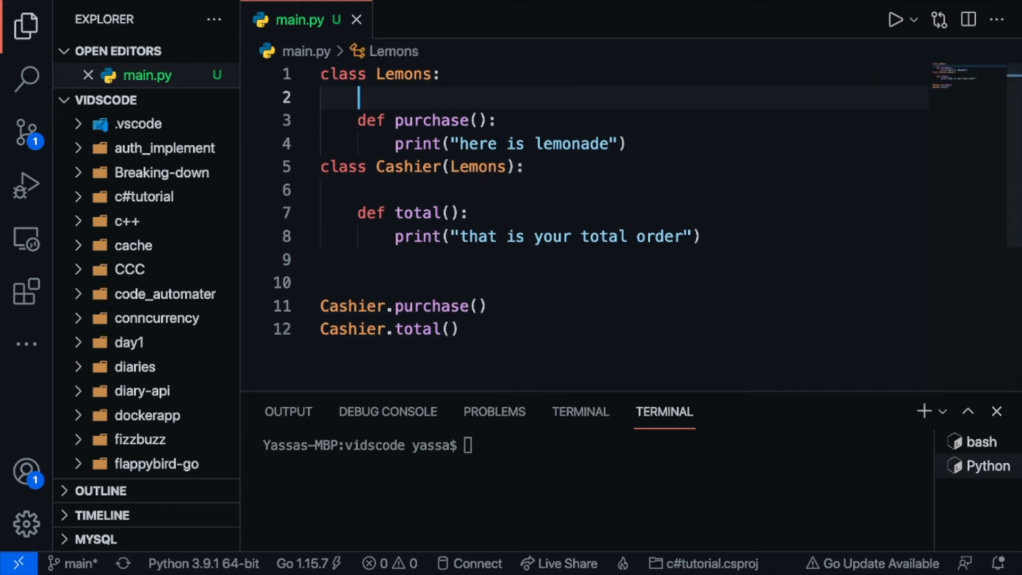
type("def")
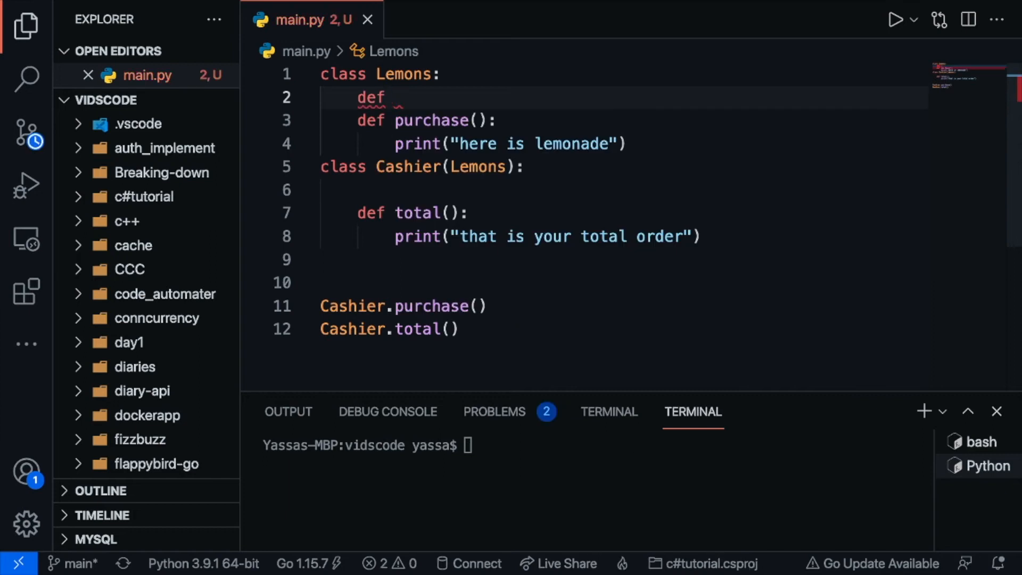
type("cost():")
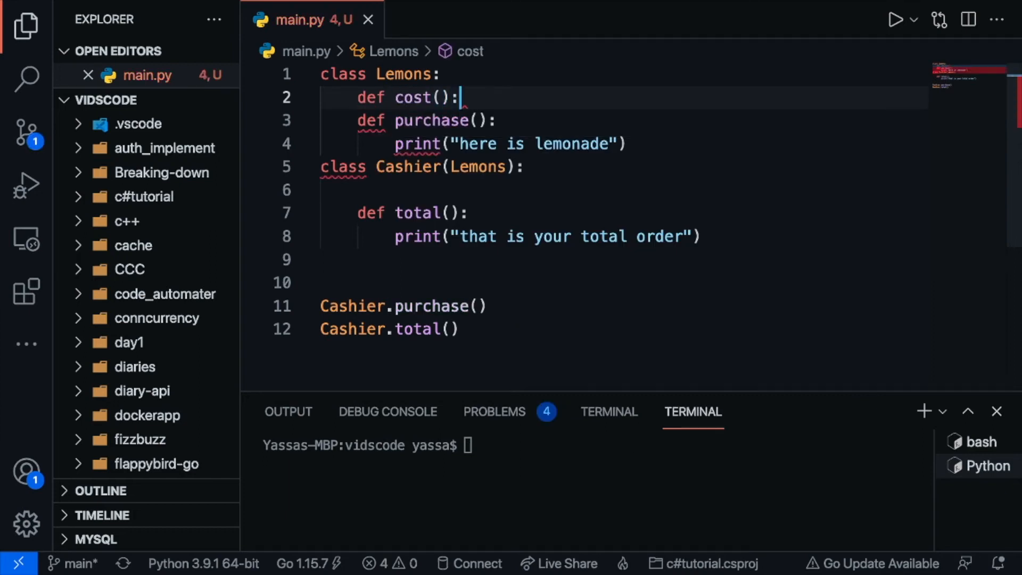
type("print(")
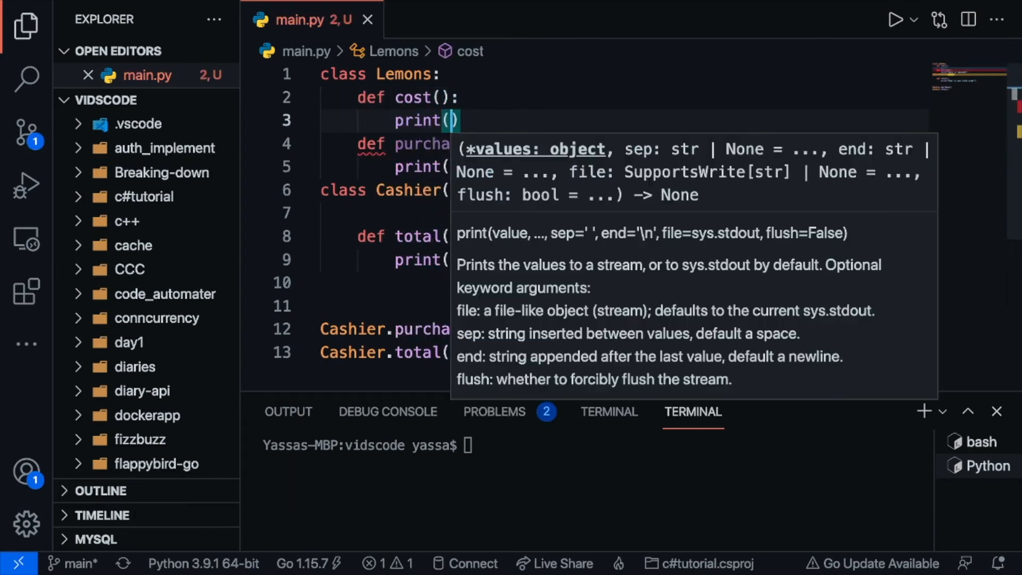
type("\"the cost \"")
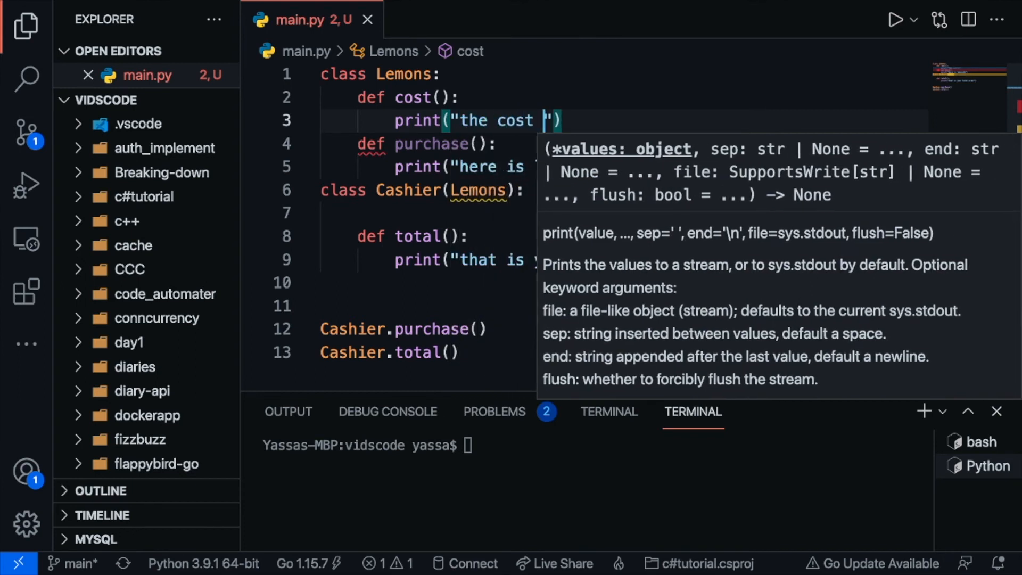
type("is 15$")
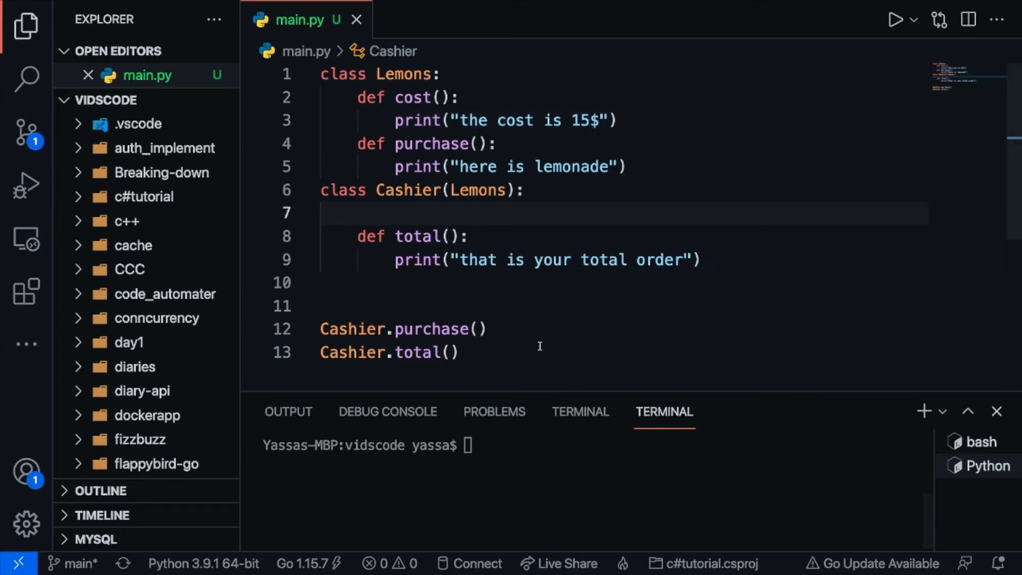
Call Cashier.cost() and run main.py in the terminal showing all three messages.
type("Cashier.cost(")
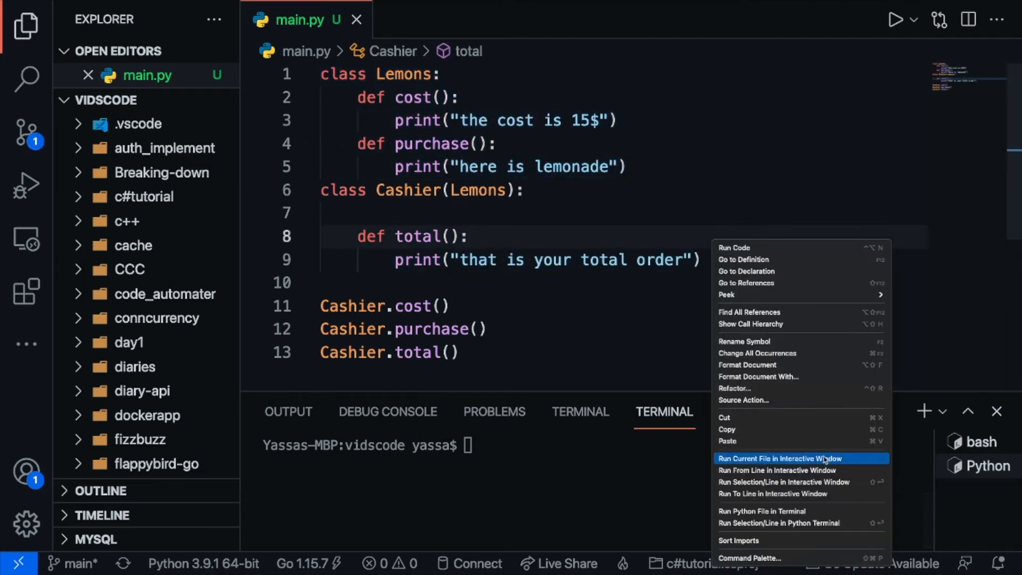
left_click(762, 511)
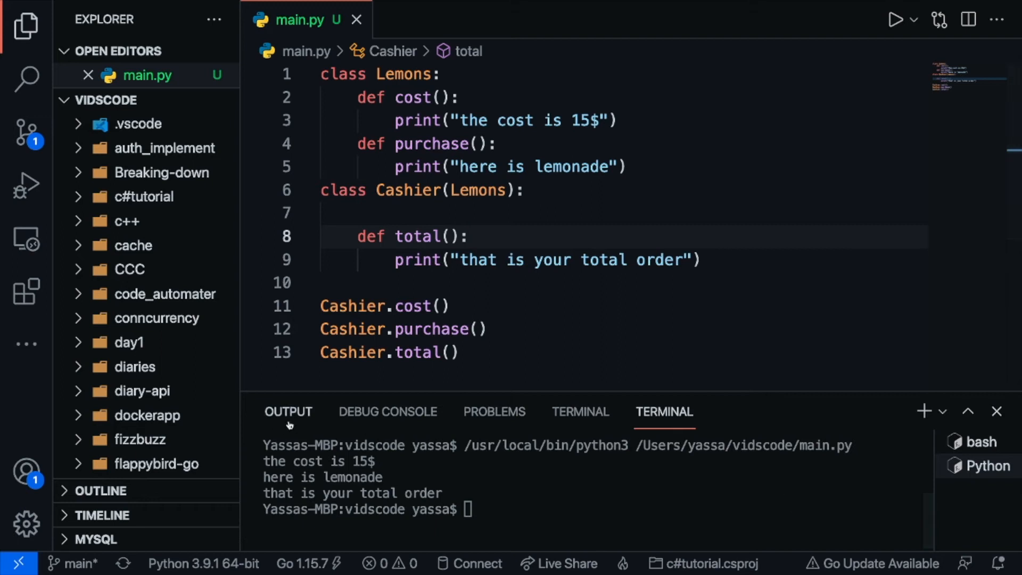
left_click(359, 213)
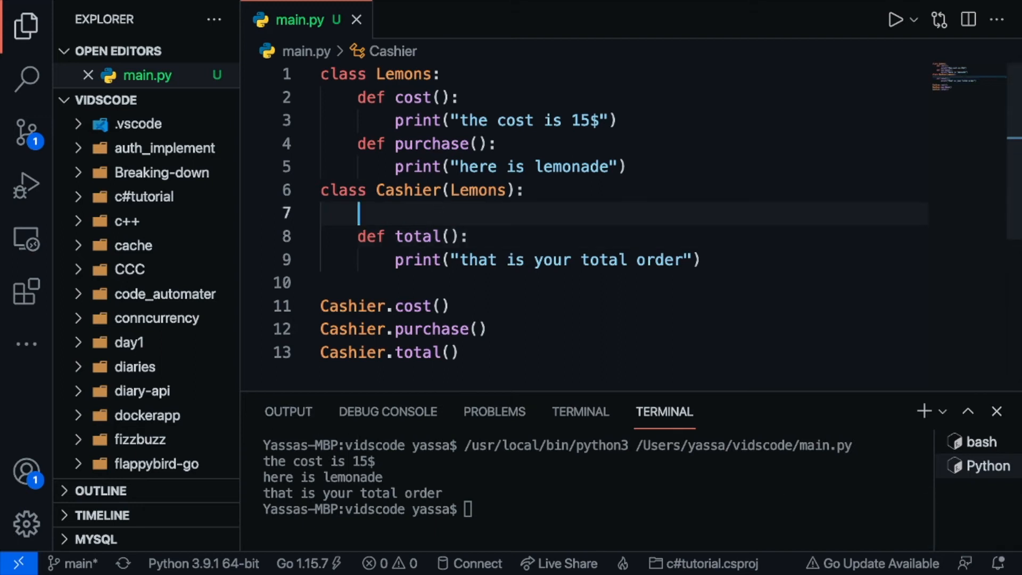
mouse_move(455, 201)
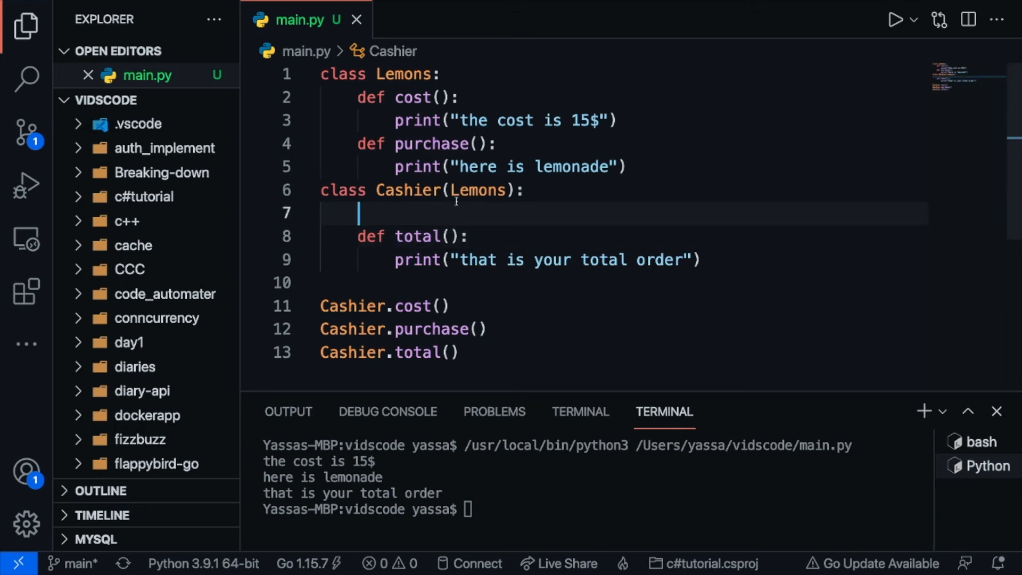
Override cost in Cashier to print "the cost is 15/h" and rerun main.py.
left_click(460, 97)
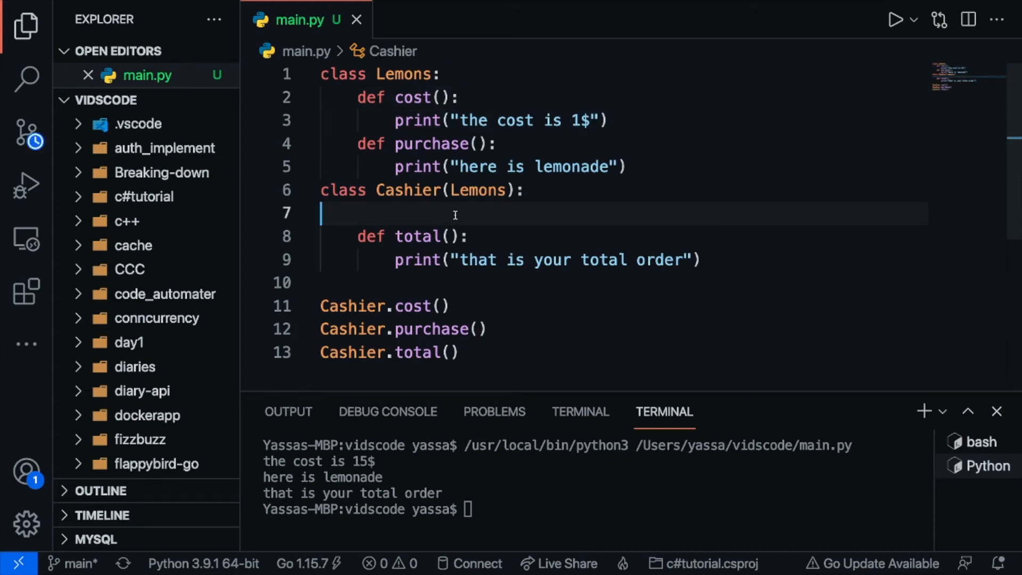
type("def cost():")
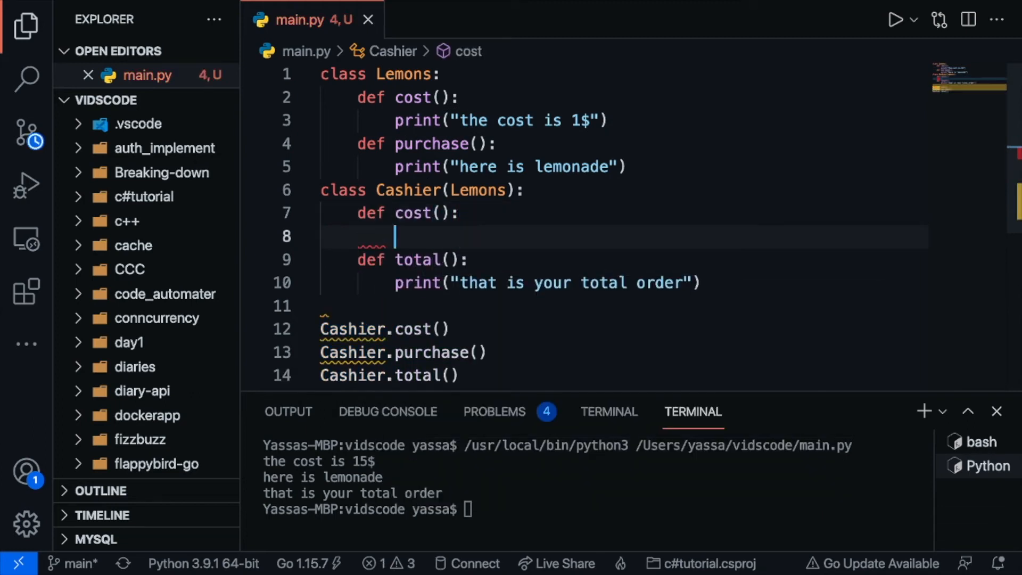
type("print(")
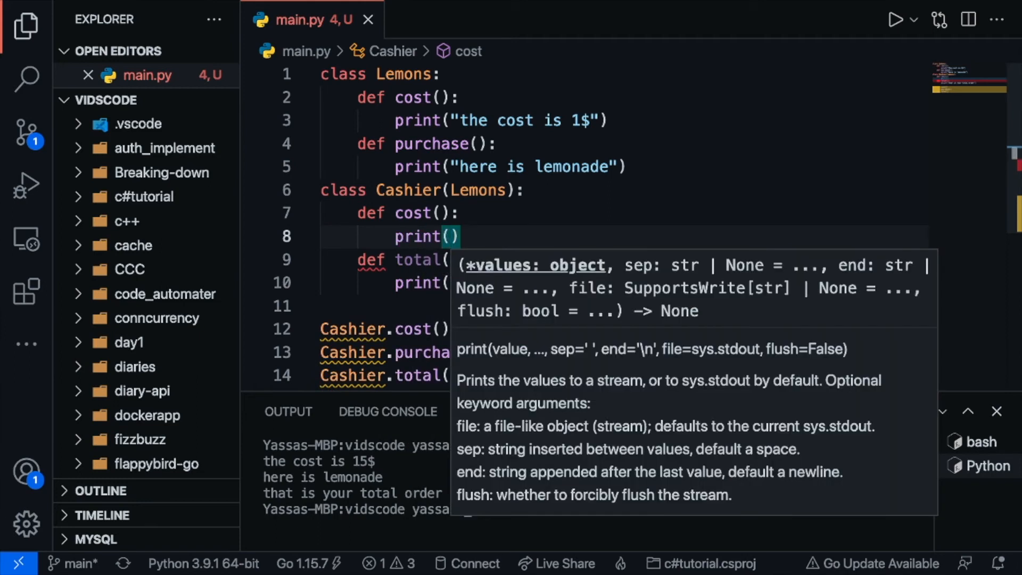
type("\"")
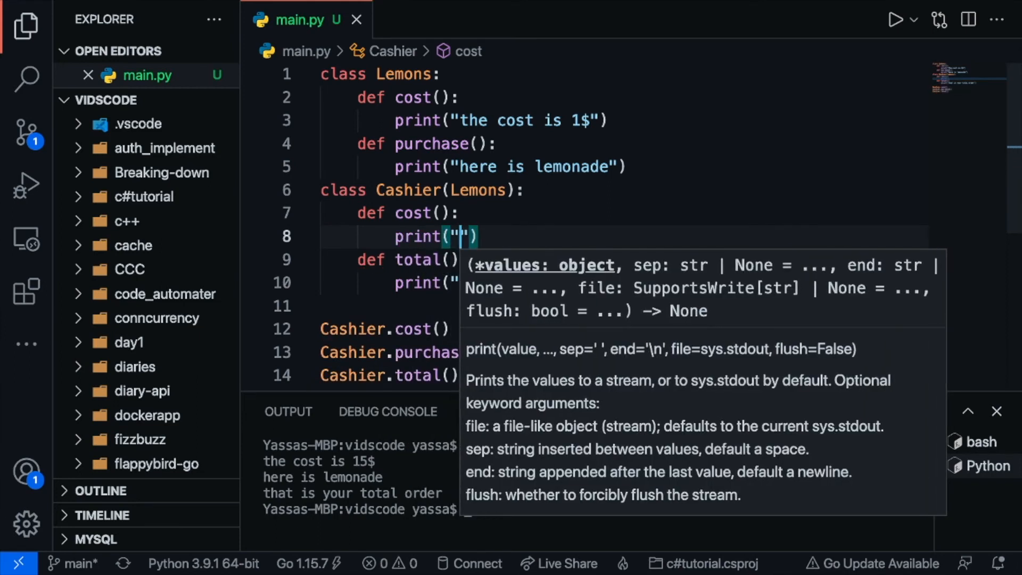
type("the cost is")
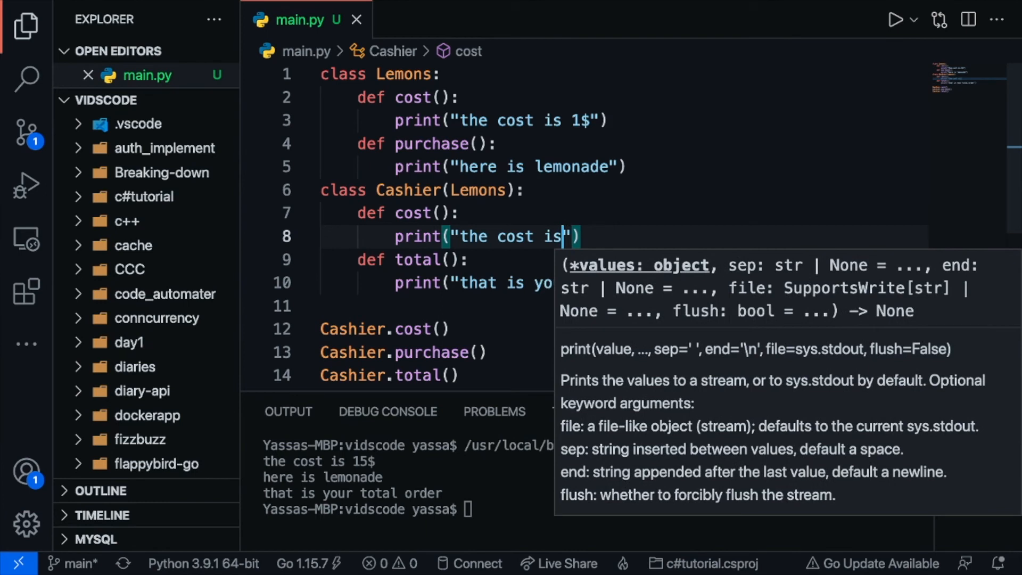
type("15")
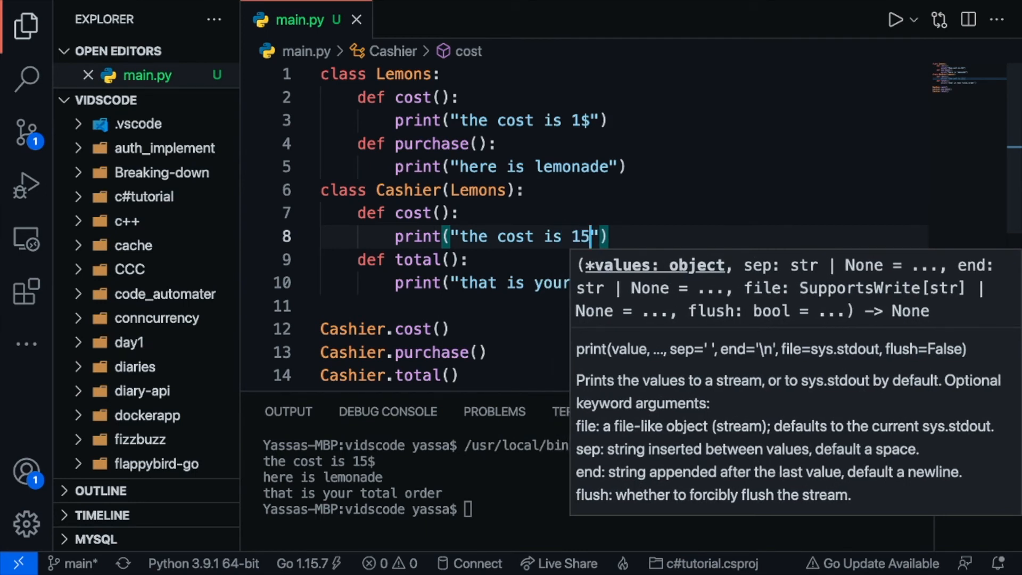
type("/h")
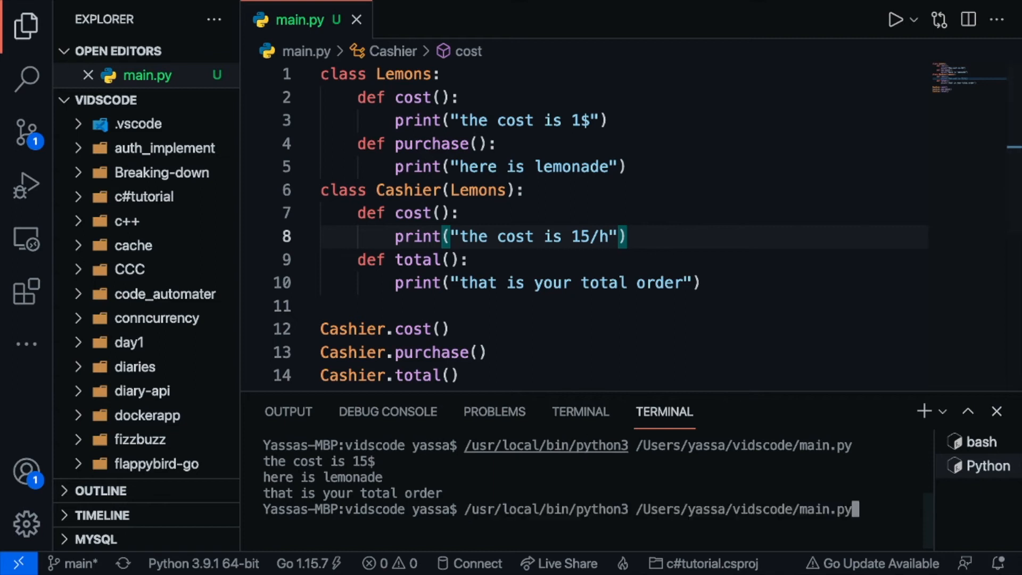
key("Return")
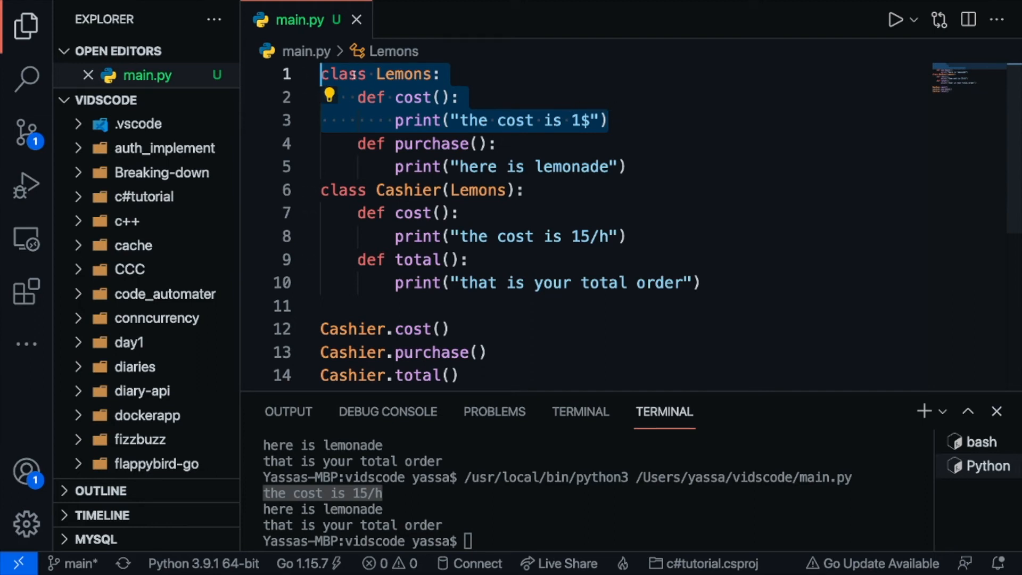
Place the cursor in the Cashier class to rework total with a self parameter.
left_click(440, 97)
type("self")
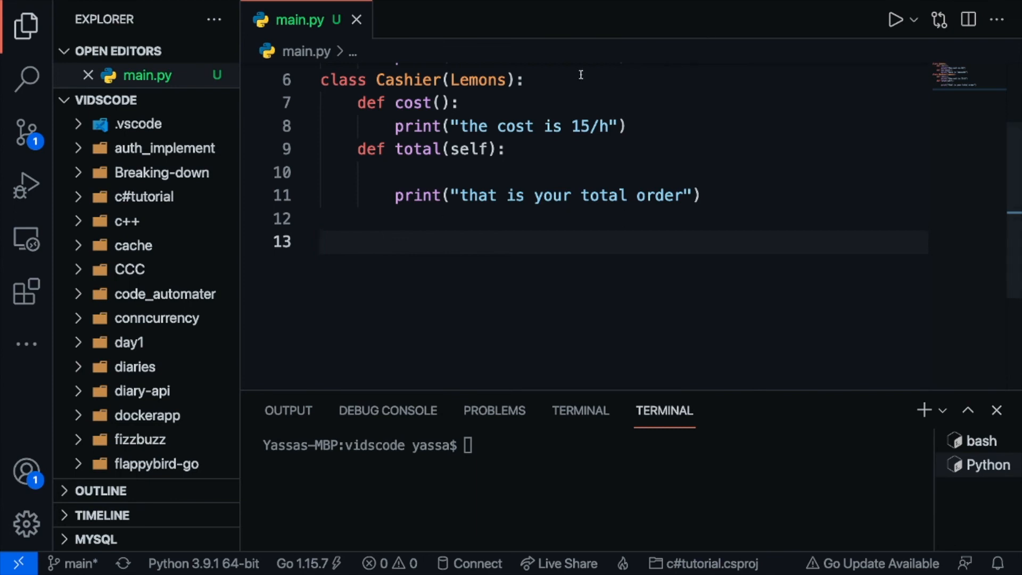
Write Cashier's __init__(self) setting self.money = 500.
type("def")
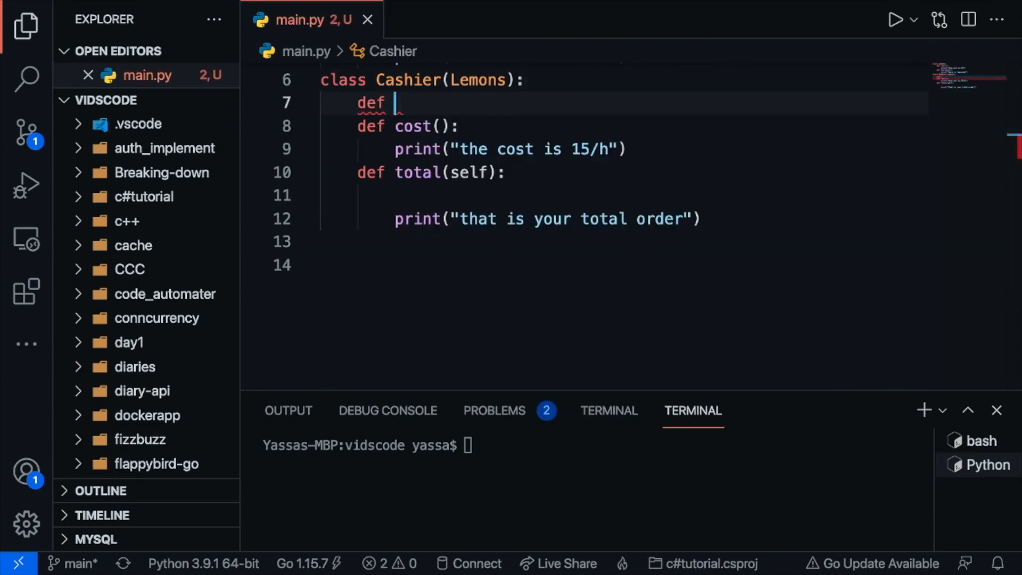
type("__init")
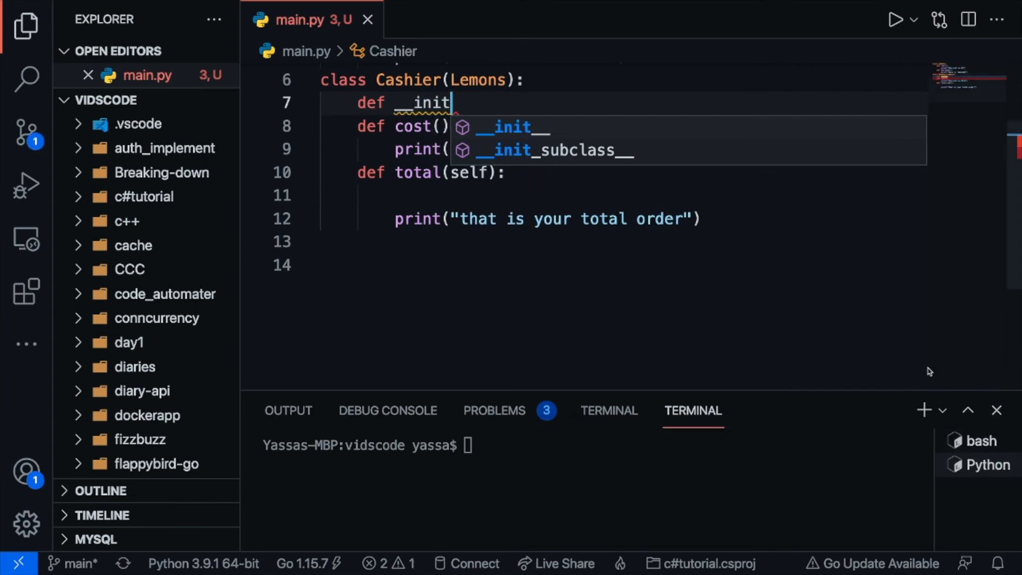
type("__")
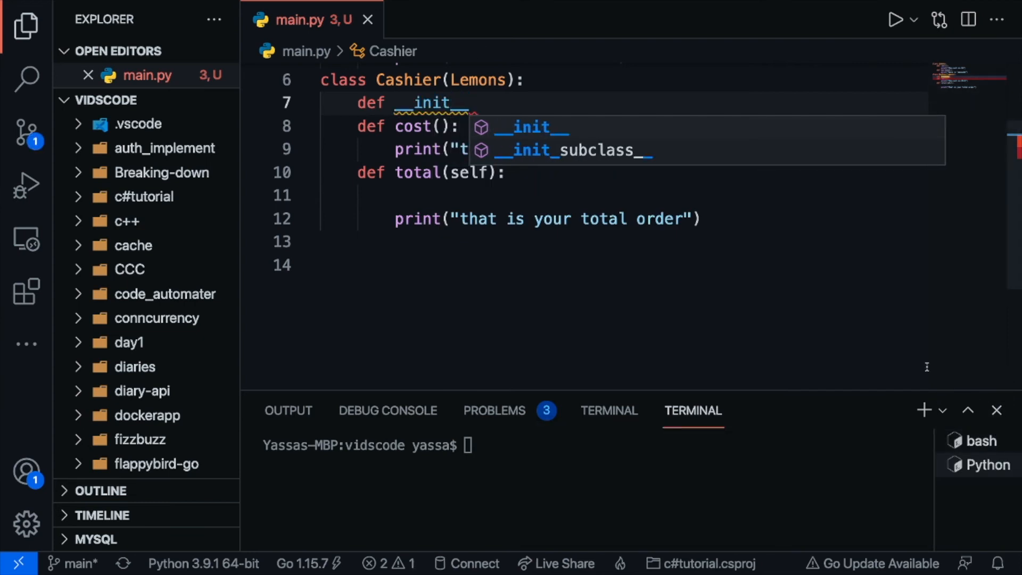
type("(self):")
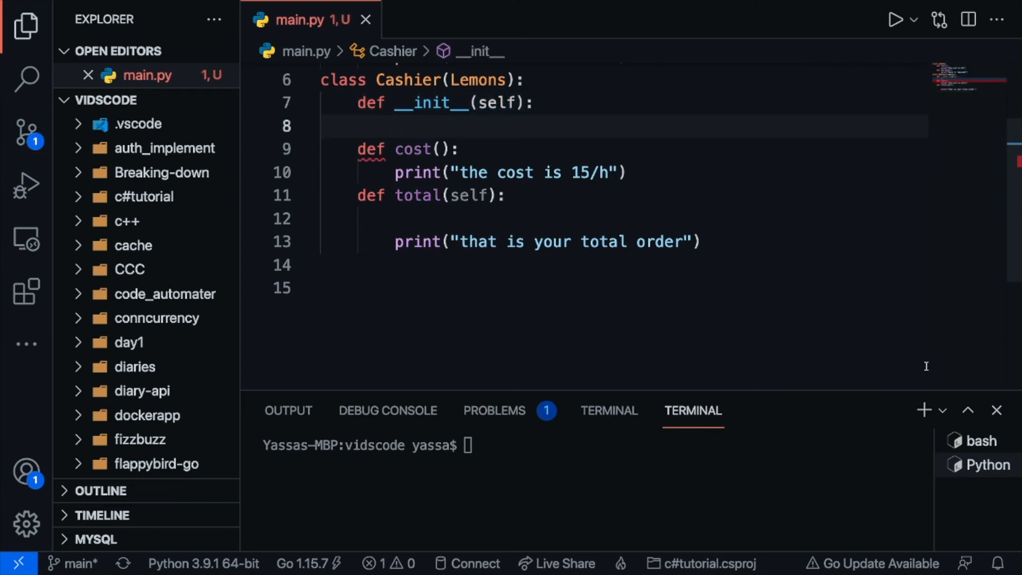
type("s")
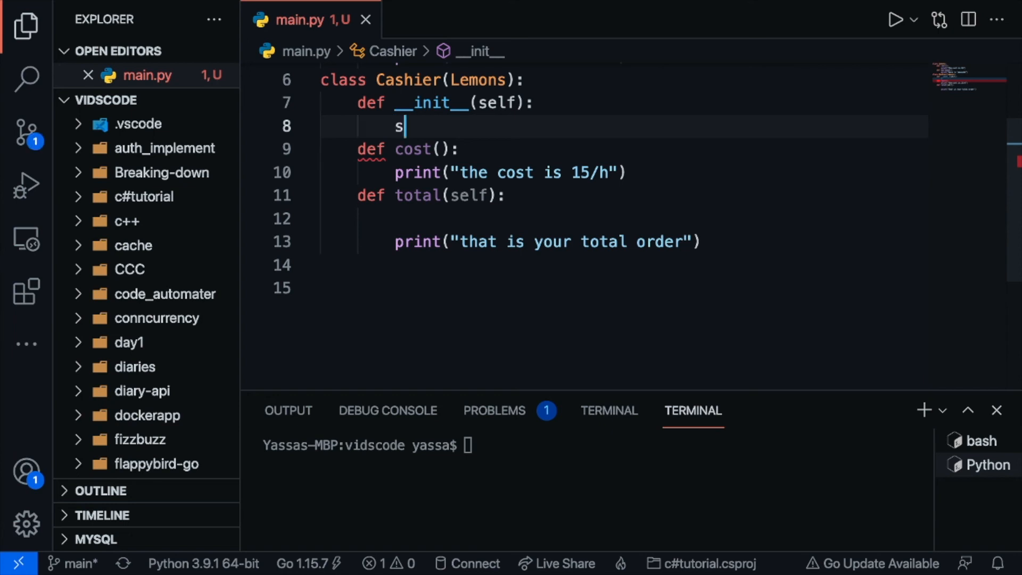
type("elf.money")
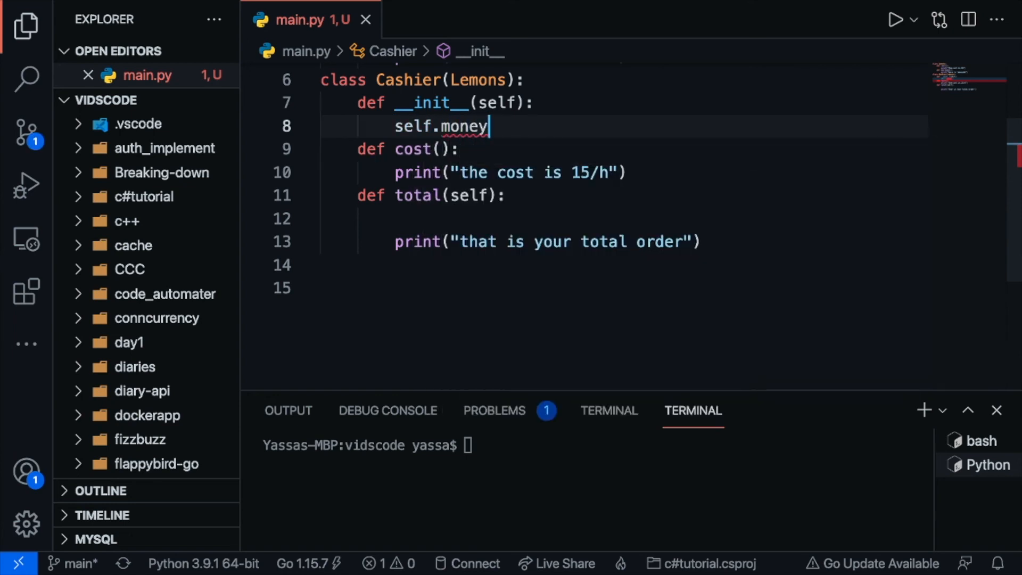
type("= 5")
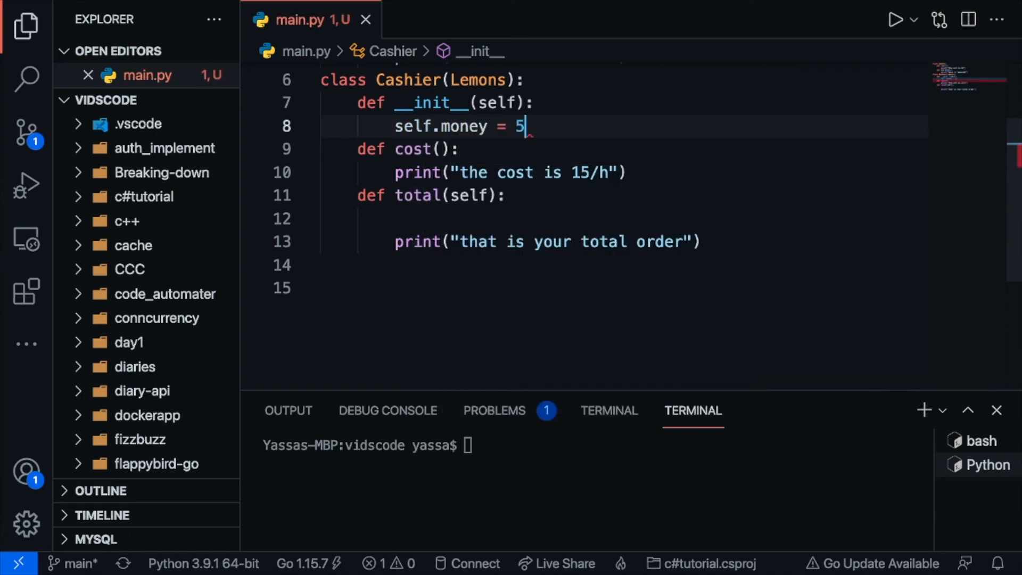
type("00")
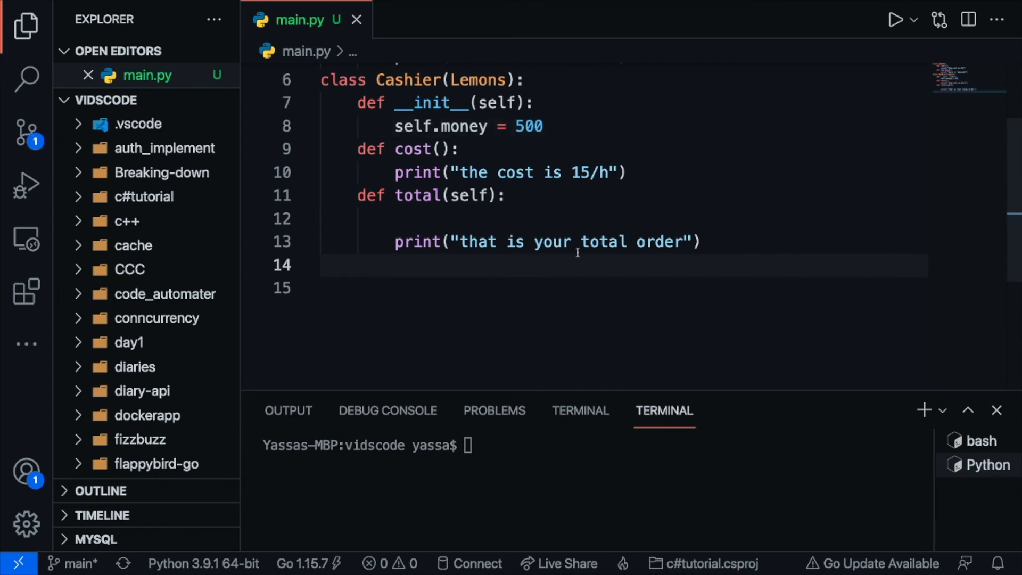
Create a cashier instance with cashier = Cashier().
type("cashier =")
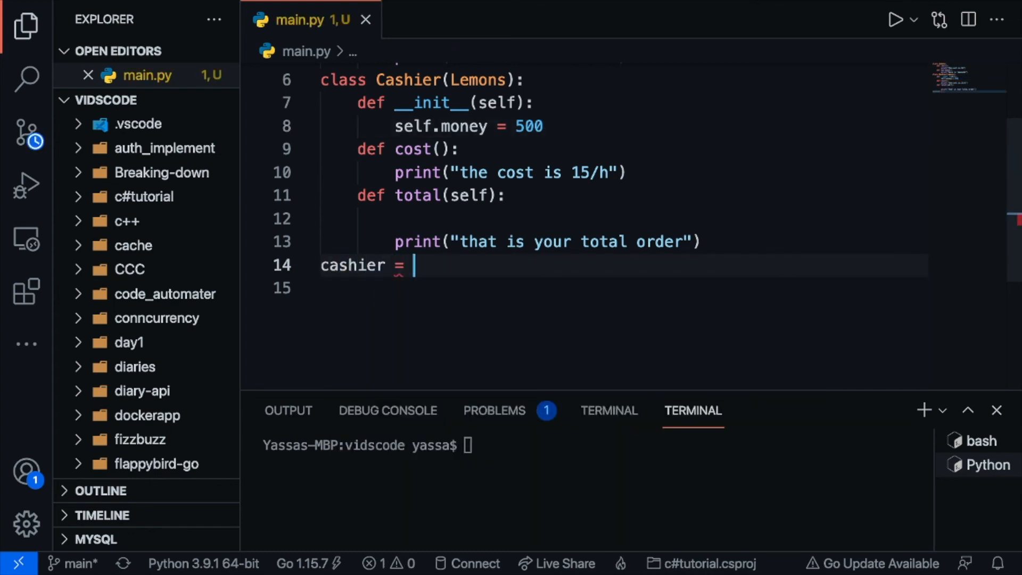
type("Cashier()")
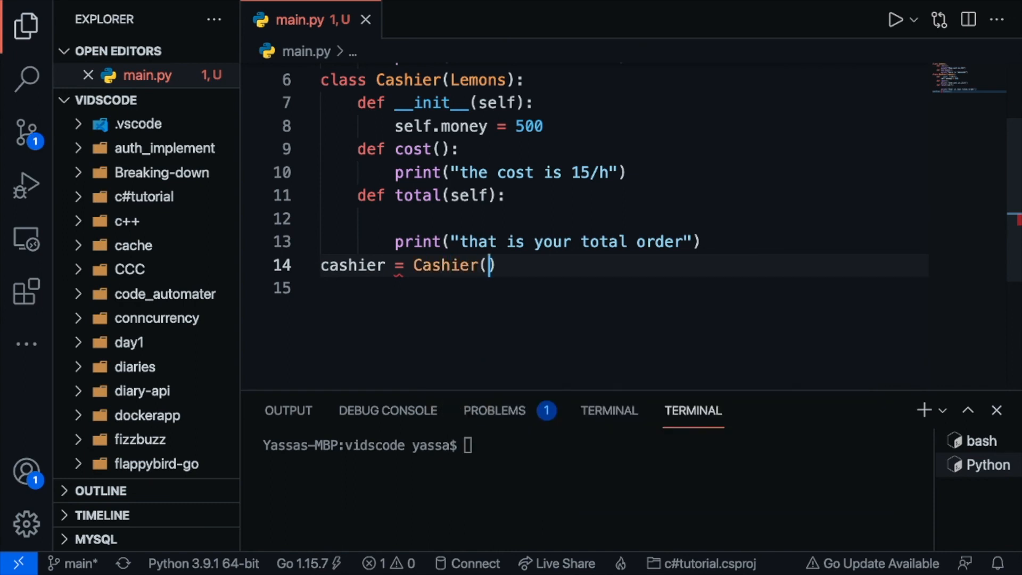
key("enter")
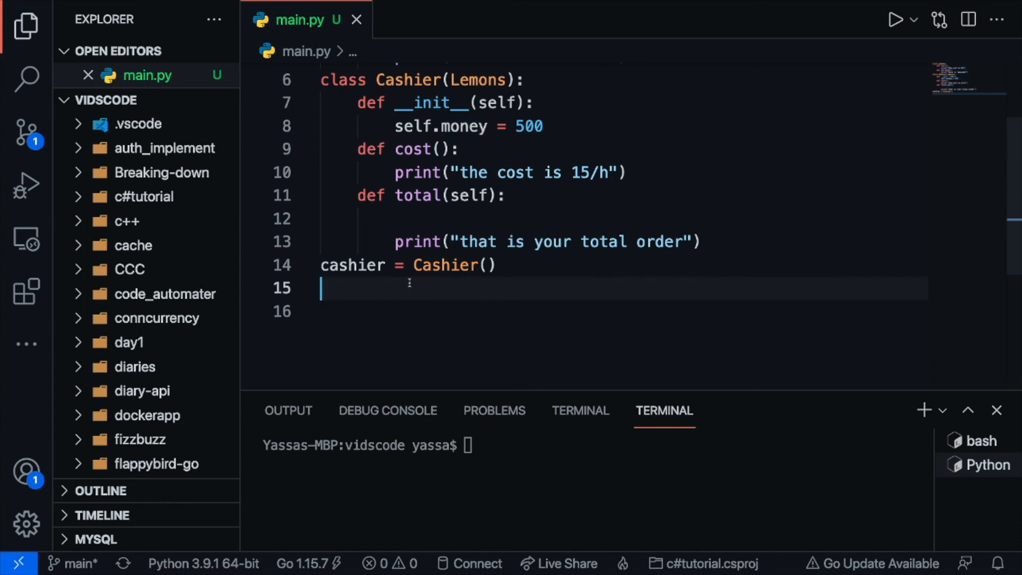
Print cashier.money and run the file, outputting 500.
type("print(cashier.money")
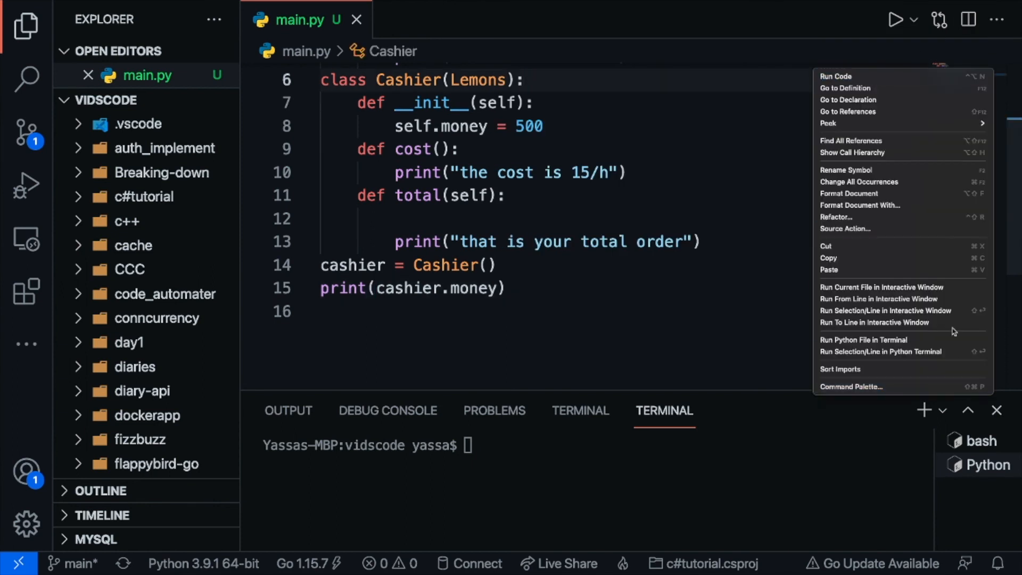
left_click(863, 338)
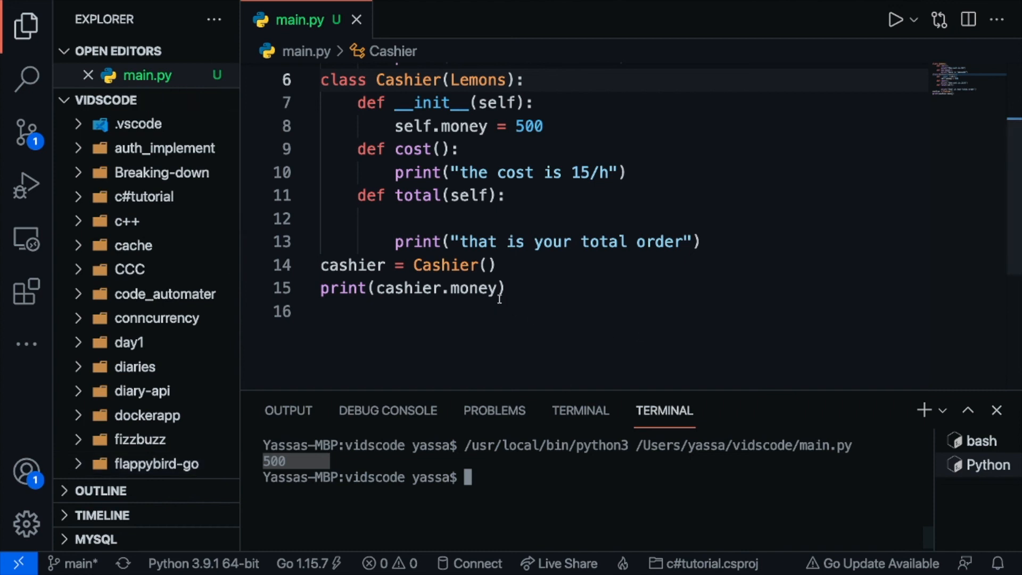
Change it to cashier.money+200 and rerun to print 700.
type("+")
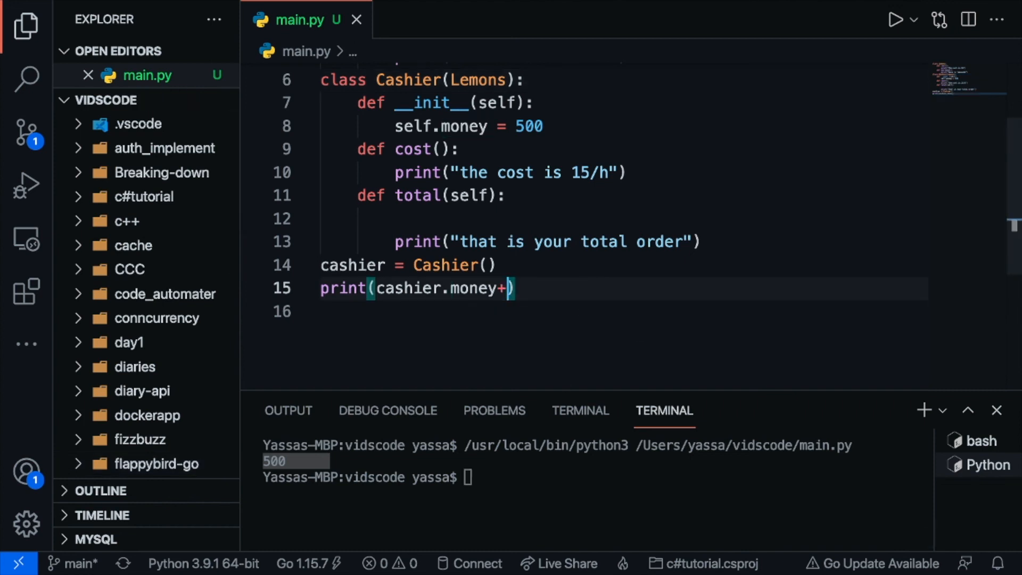
right_click(407, 150)
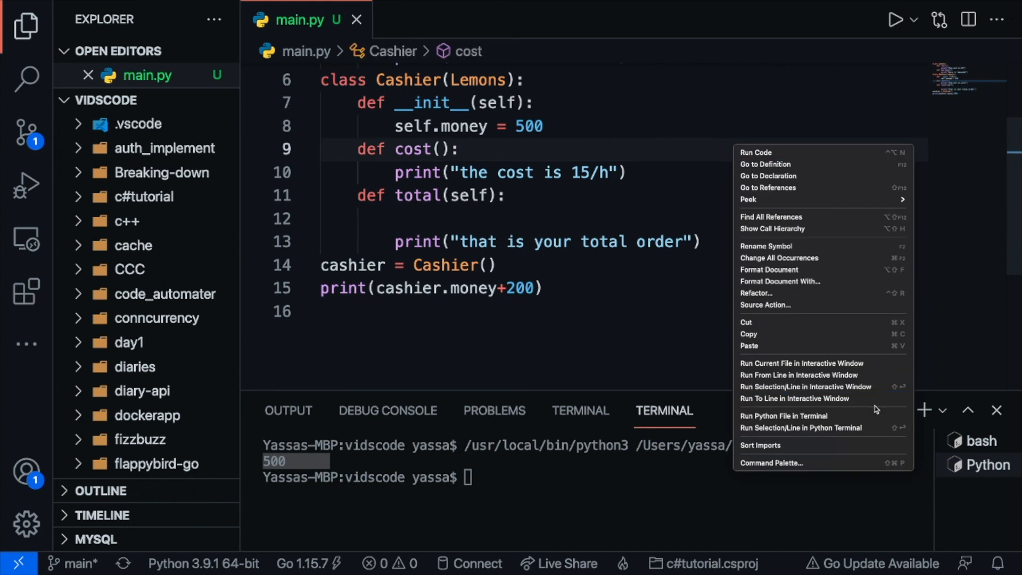
left_click(785, 416)
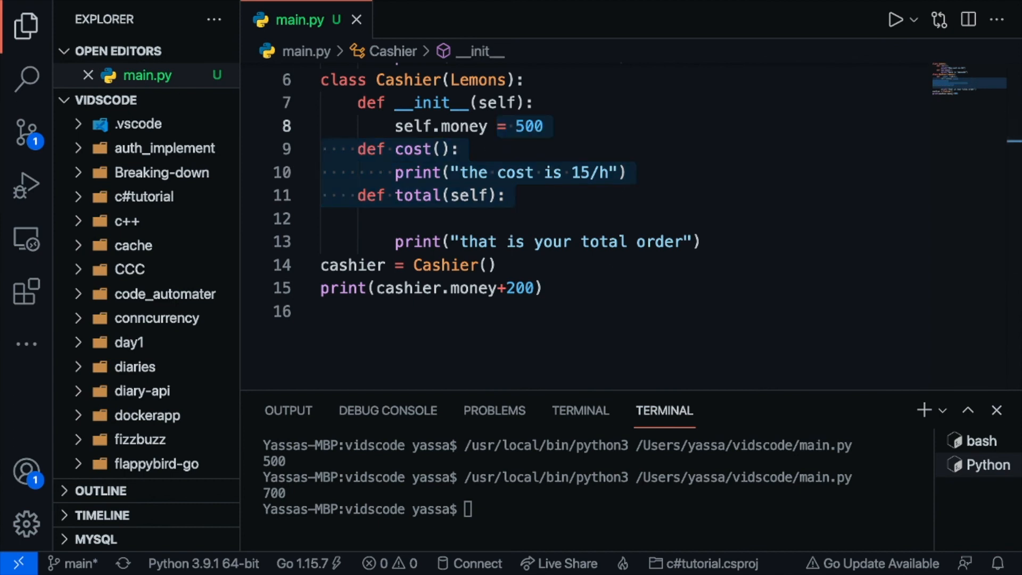
mouse_move(449, 132)
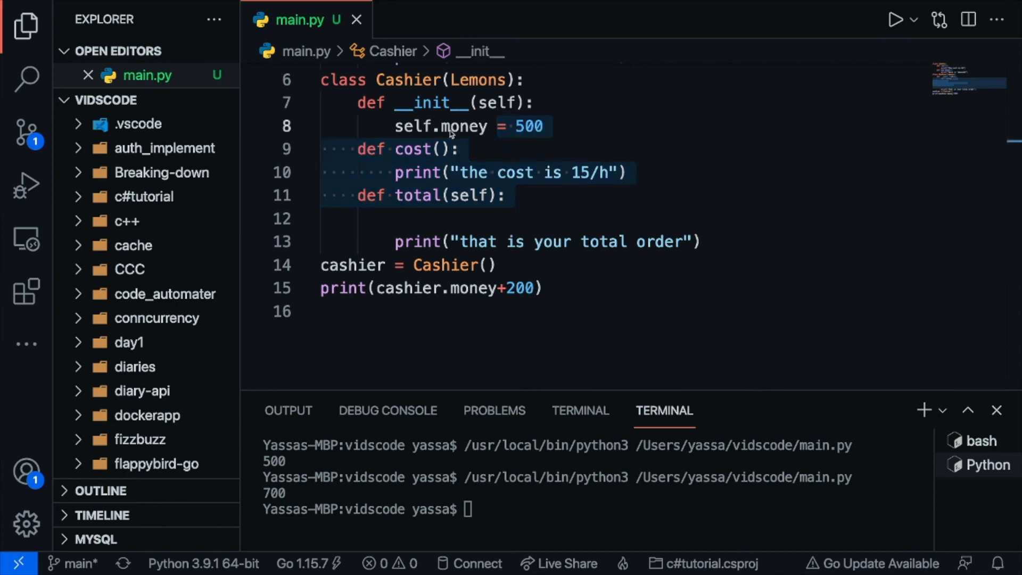
Rename self.money to the private self.__money and remove the print line.
type("__")
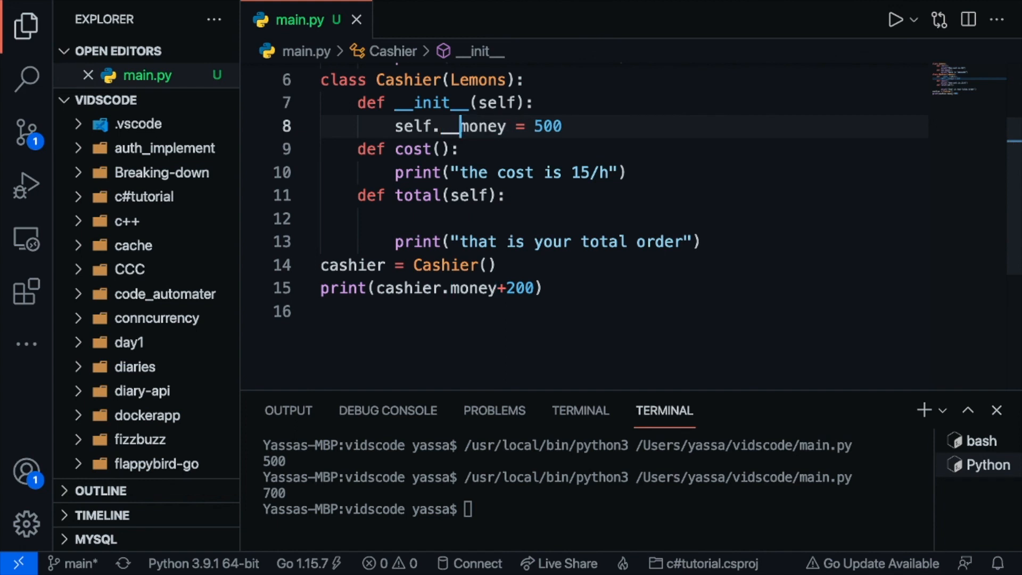
right_click(424, 149)
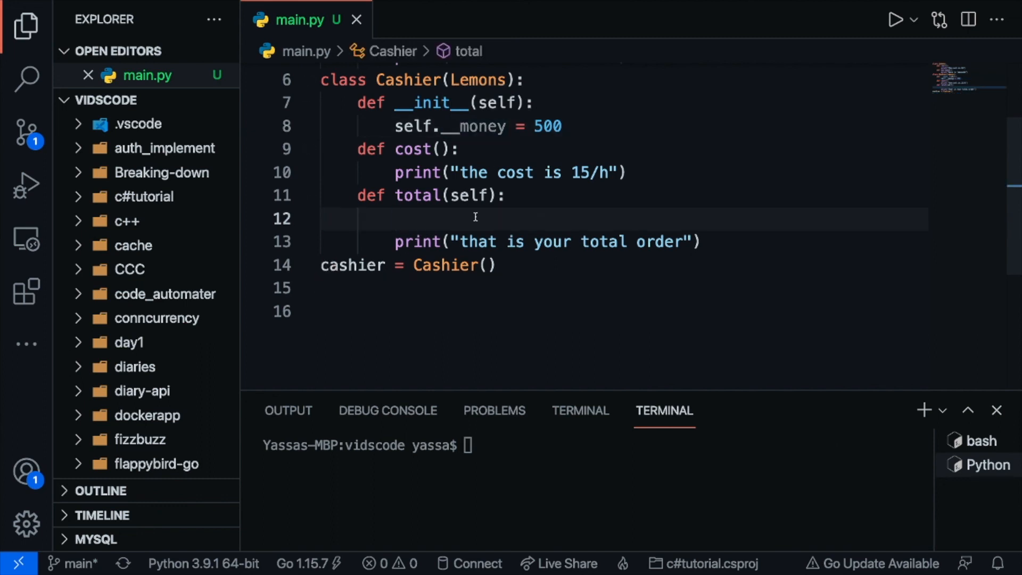
Print self.__money in total(), call cashier.total() and run to output 500 and the total message.
type("print(sel")
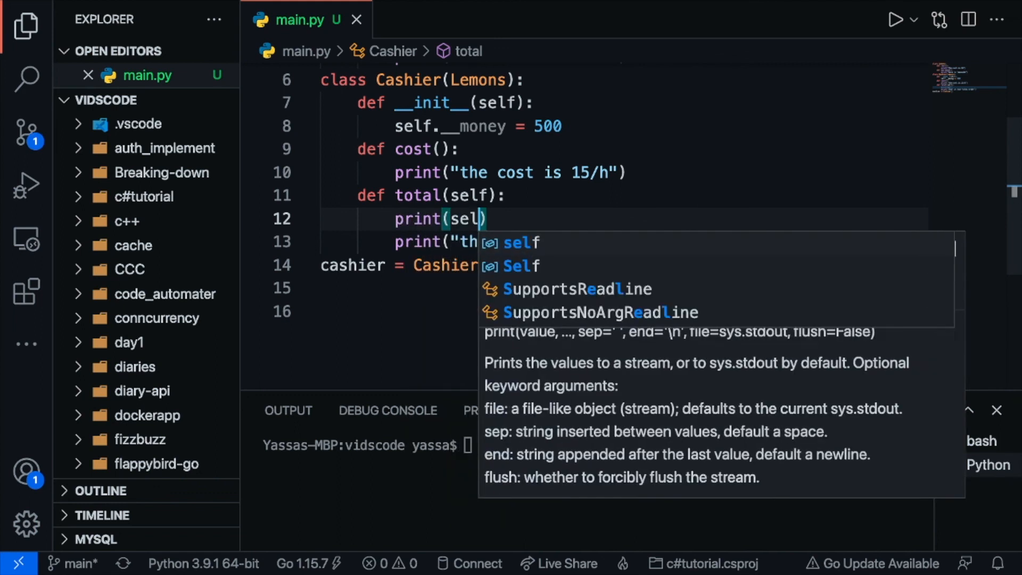
type("f.__money")
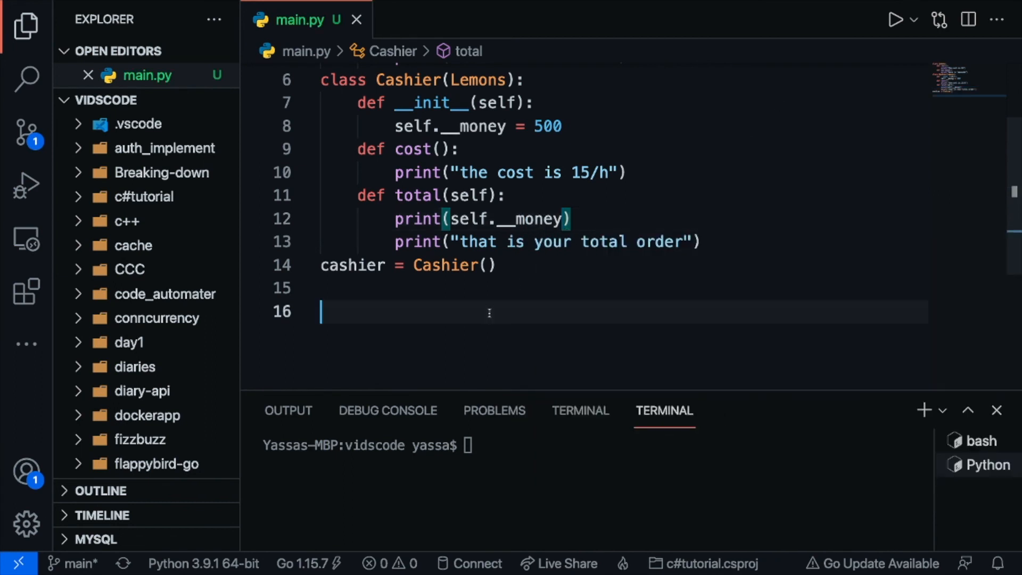
type("print")
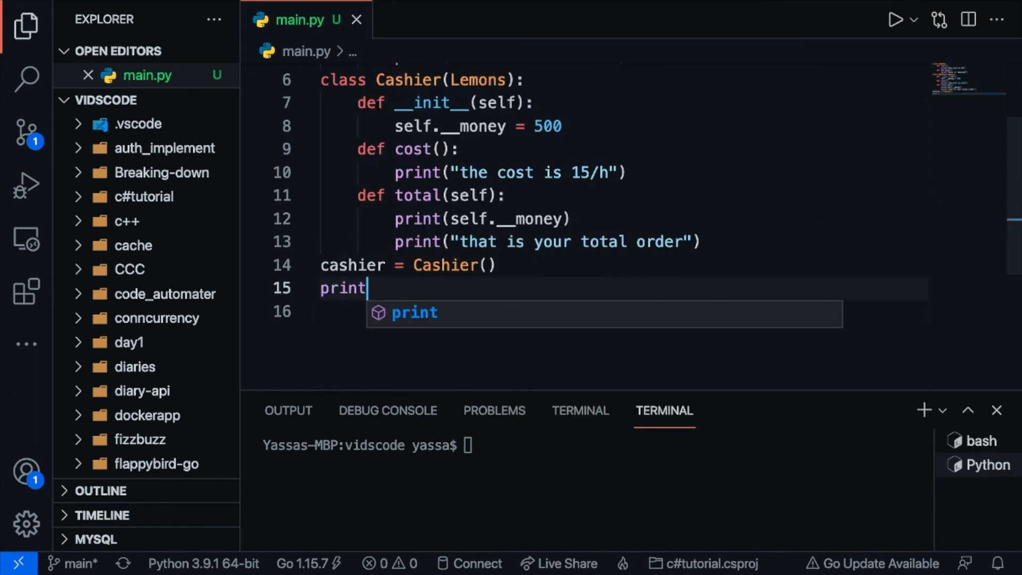
type("cahs")
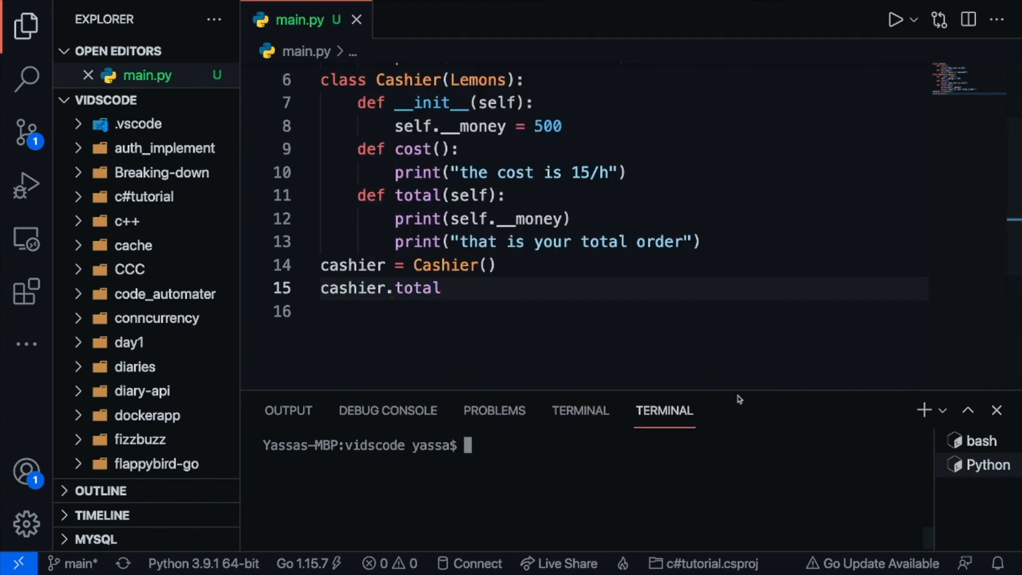
left_click(896, 19)
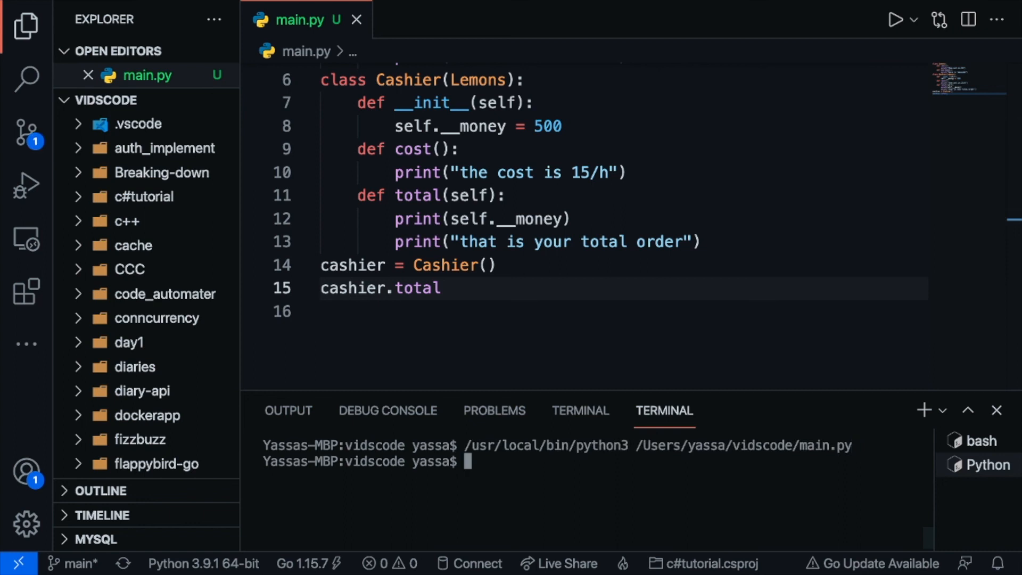
type("()")
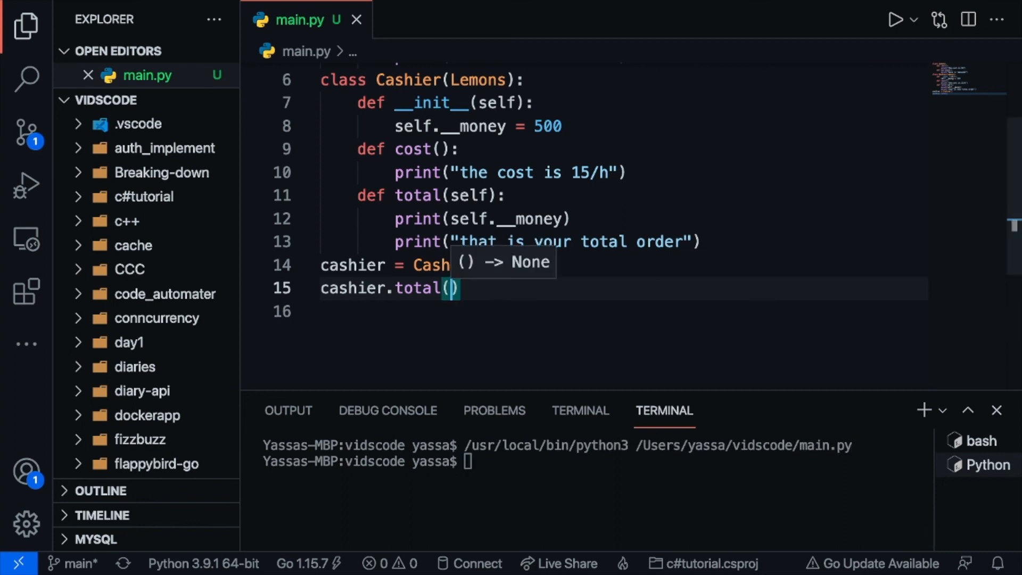
right_click(430, 149)
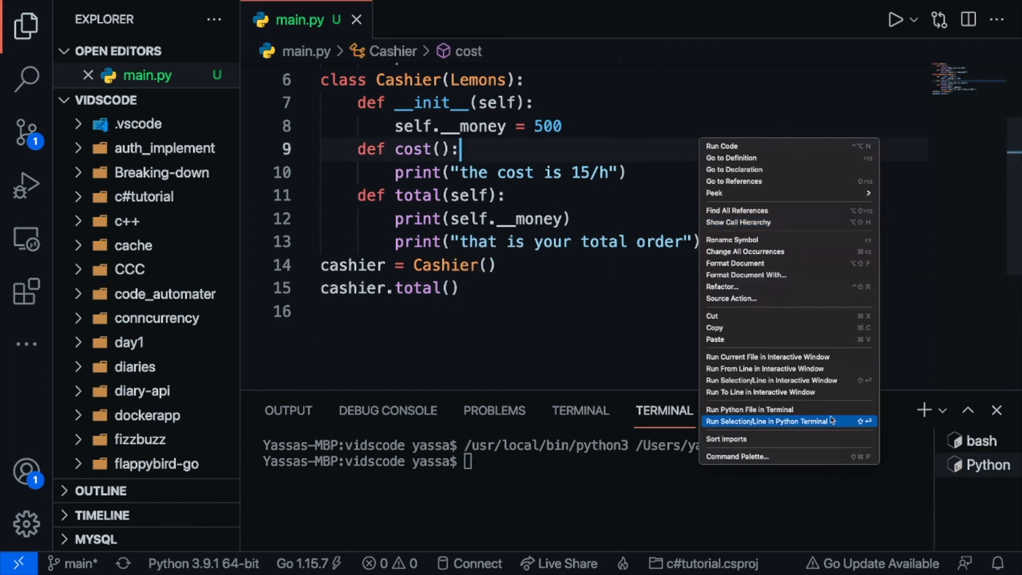
left_click(750, 409)
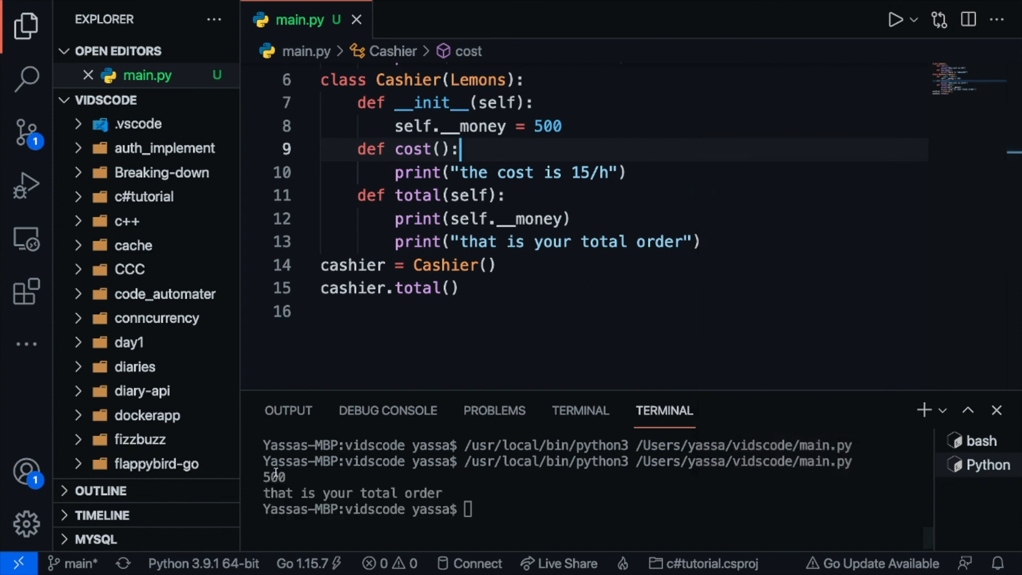